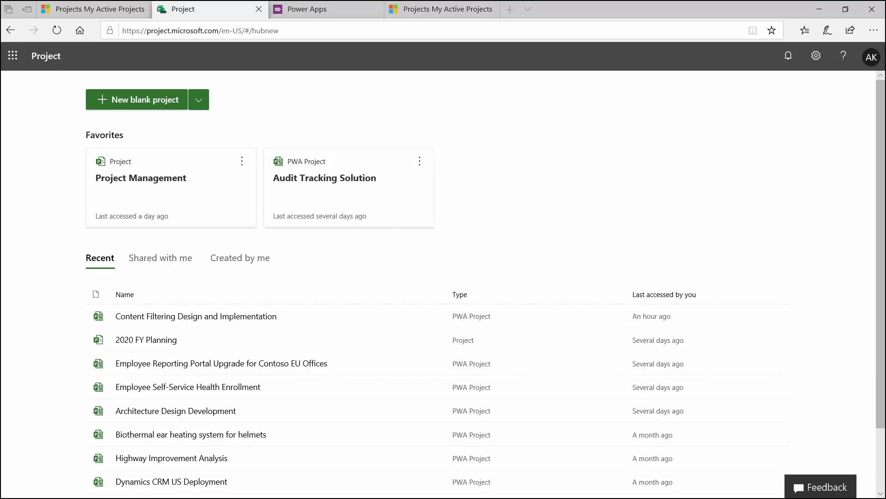
mouse_move(682, 281)
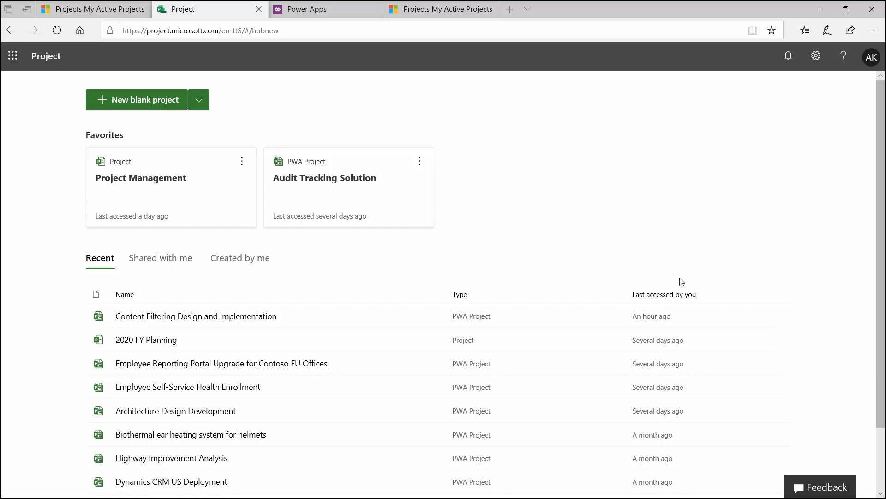
mouse_move(571, 230)
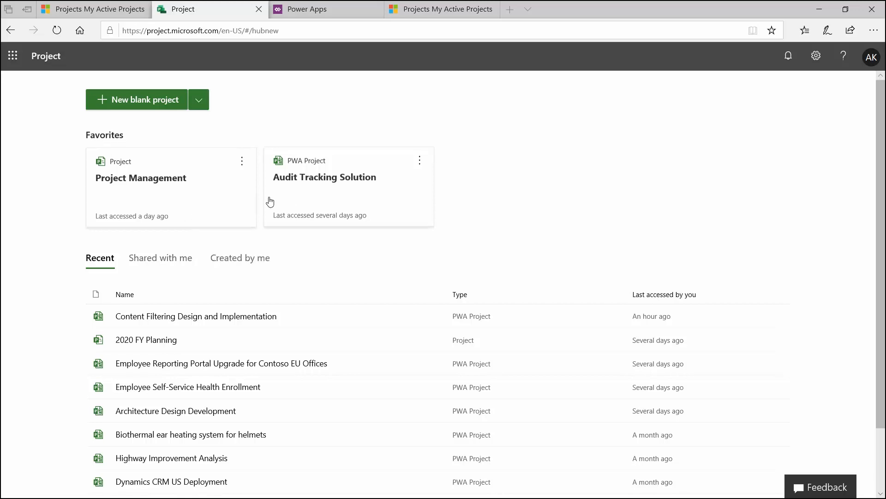
mouse_move(340, 197)
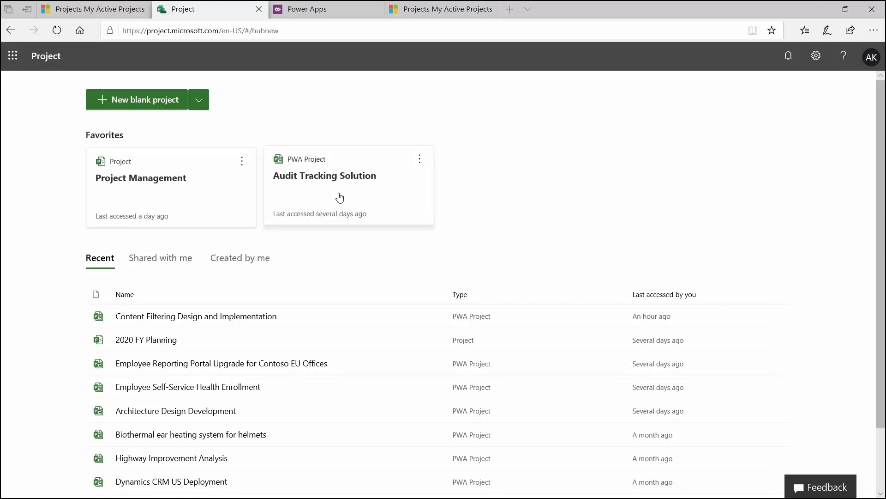
Step: Add the Content Filtering Design and Implementation project to favorites
scroll(down, 3)
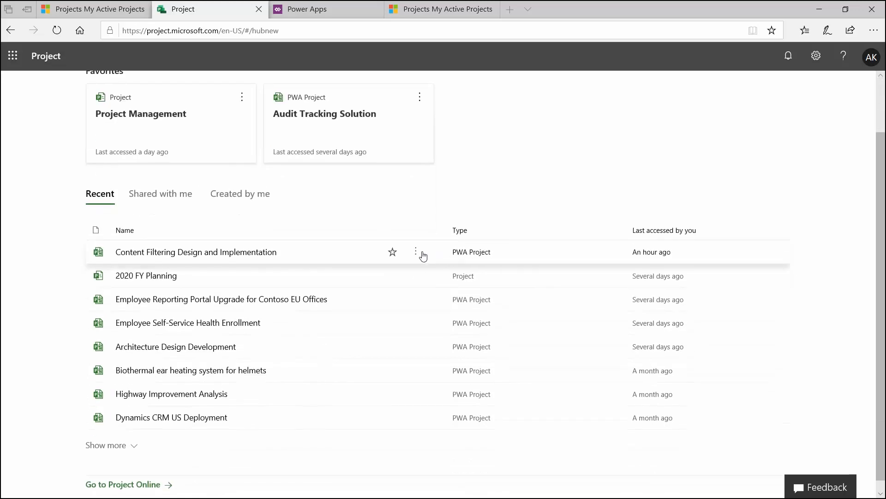
click(416, 251)
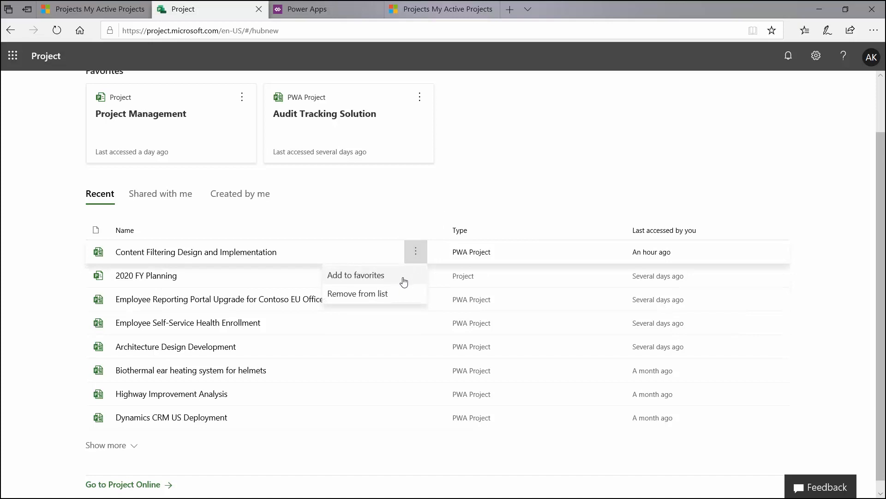
click(356, 275)
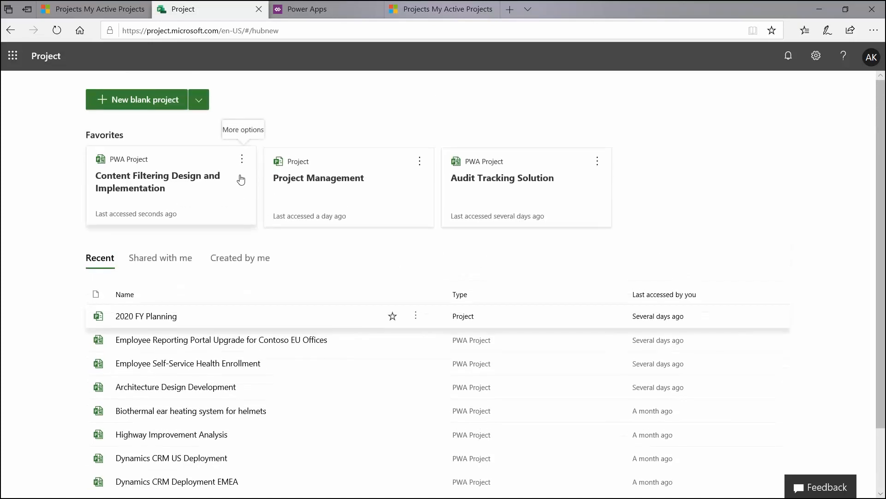
Step: Remove that project from favorites again and create a new blank Untitled project on its Grid
click(242, 159)
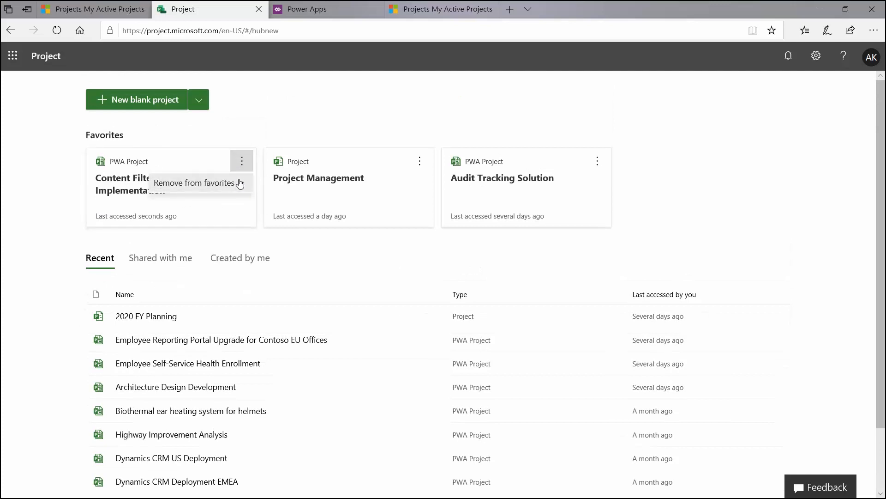
click(196, 183)
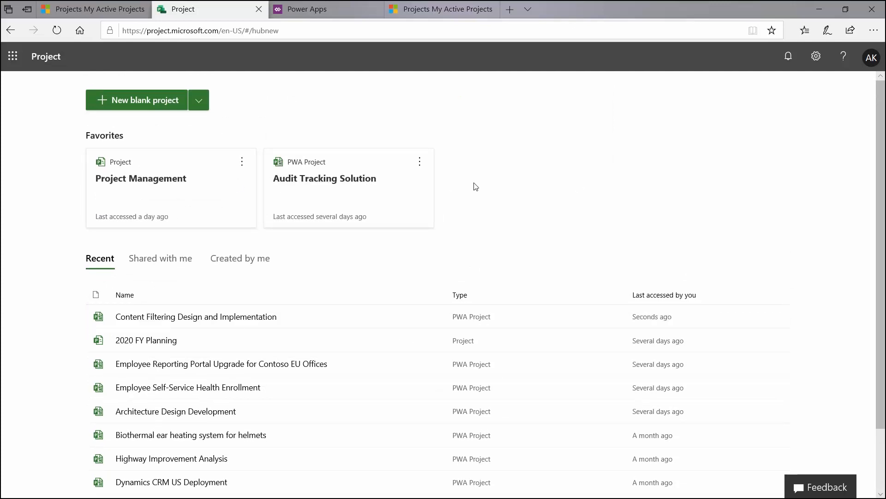
mouse_move(477, 192)
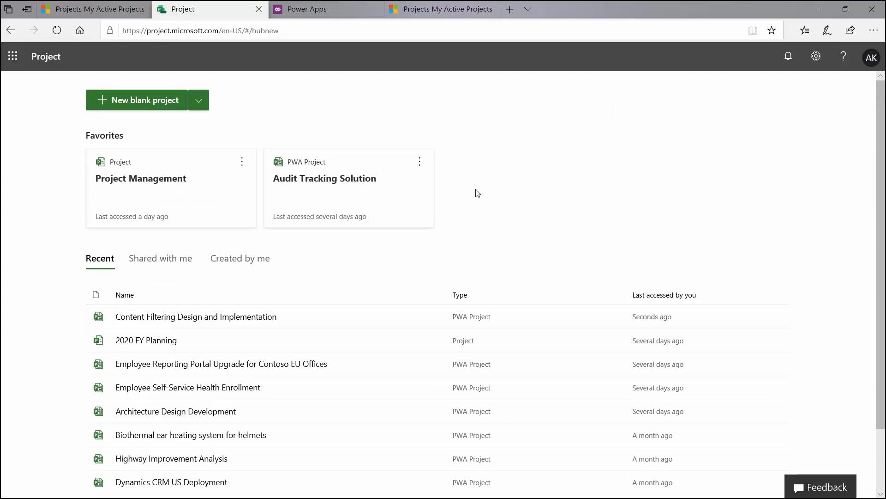
mouse_move(182, 349)
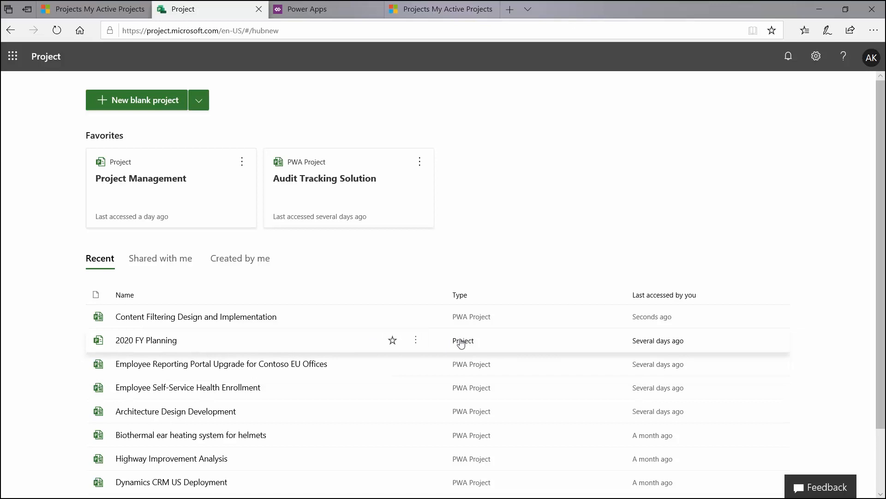
mouse_move(462, 326)
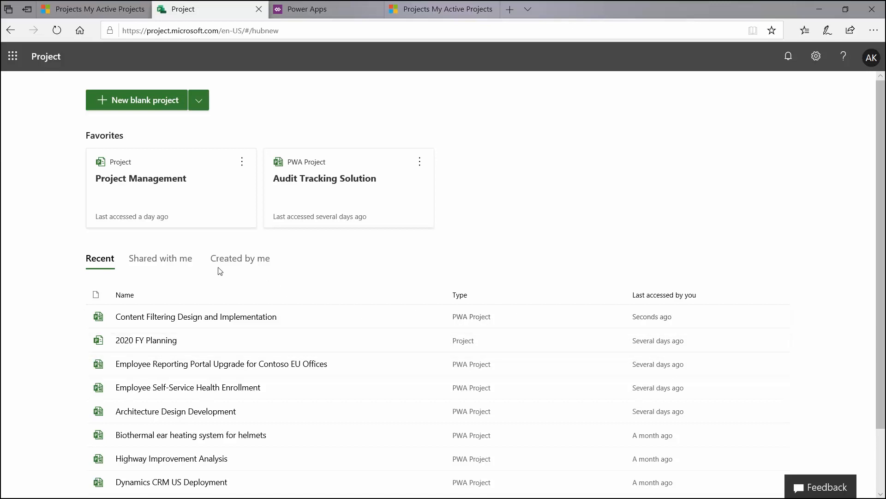
click(196, 316)
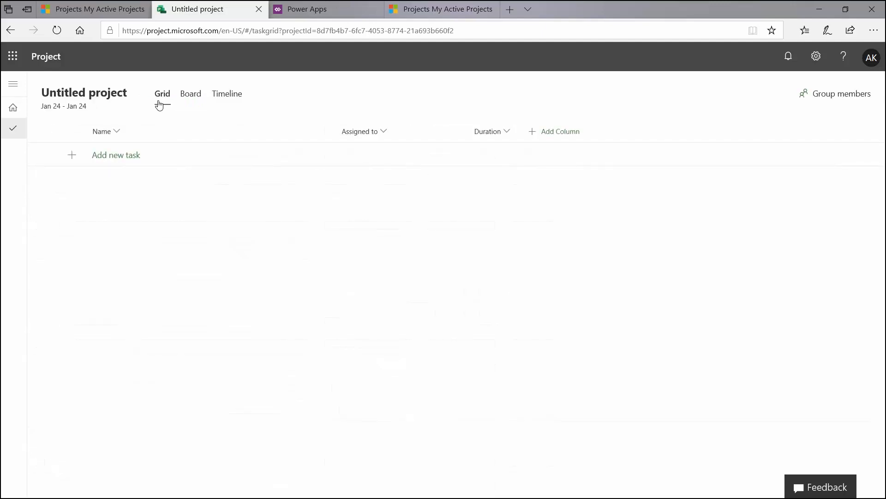
click(162, 93)
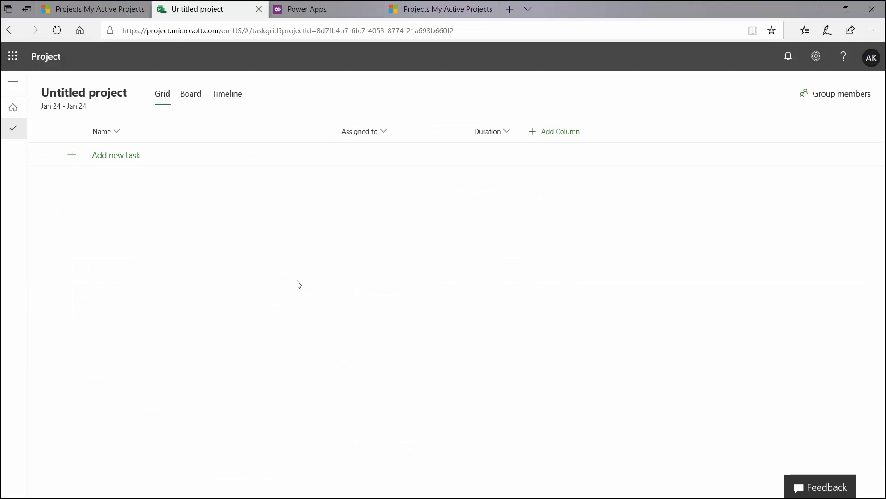
mouse_move(166, 309)
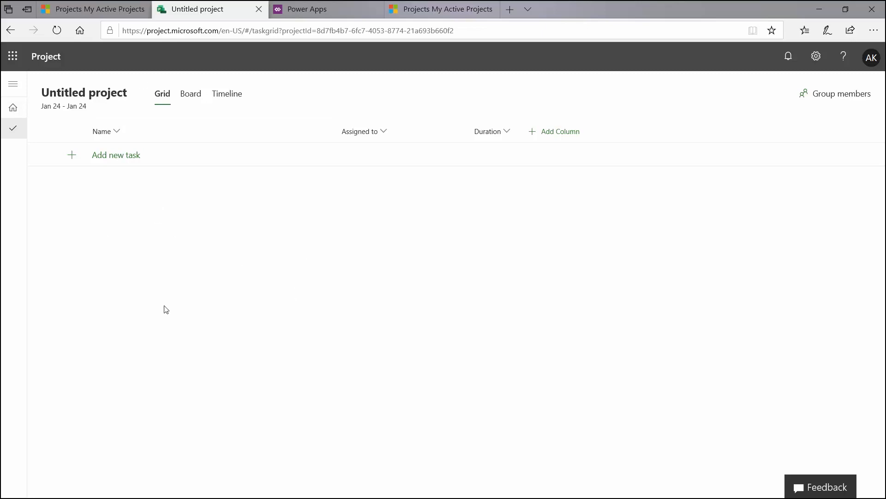
mouse_move(87, 93)
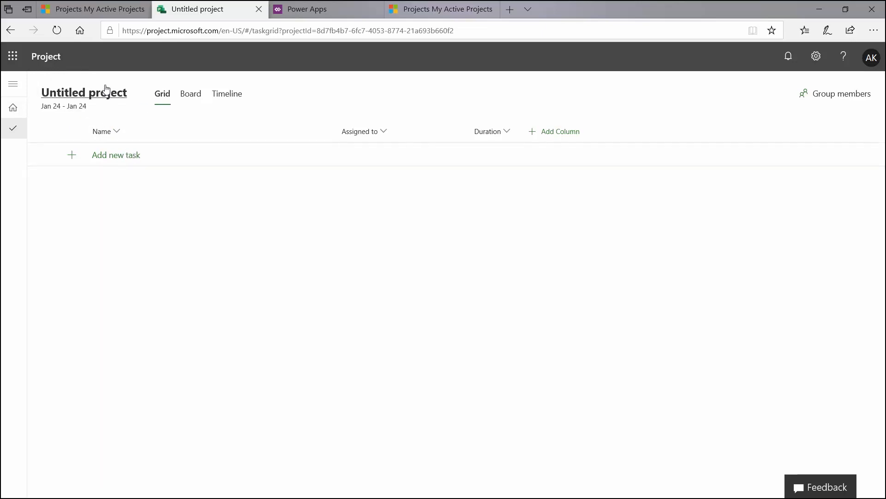
Step: Rename the new project to 'Marketing Project' in its details panel
click(84, 93)
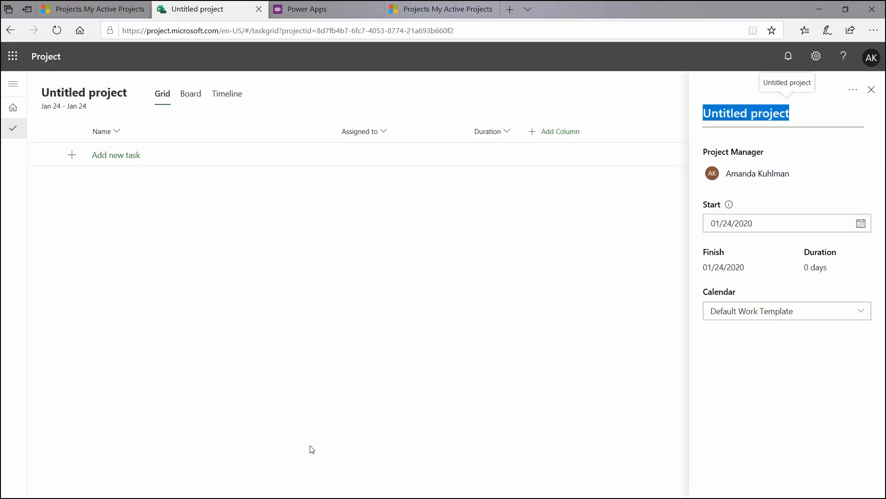
text(Marketing)
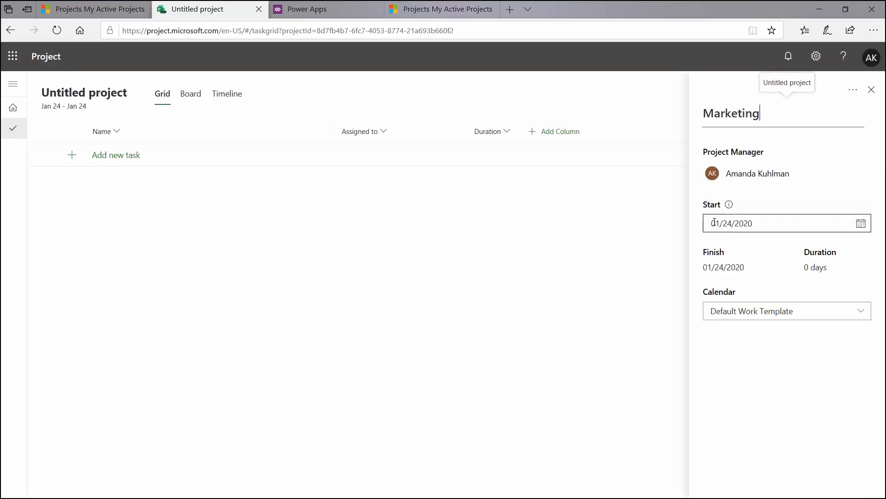
text(Project)
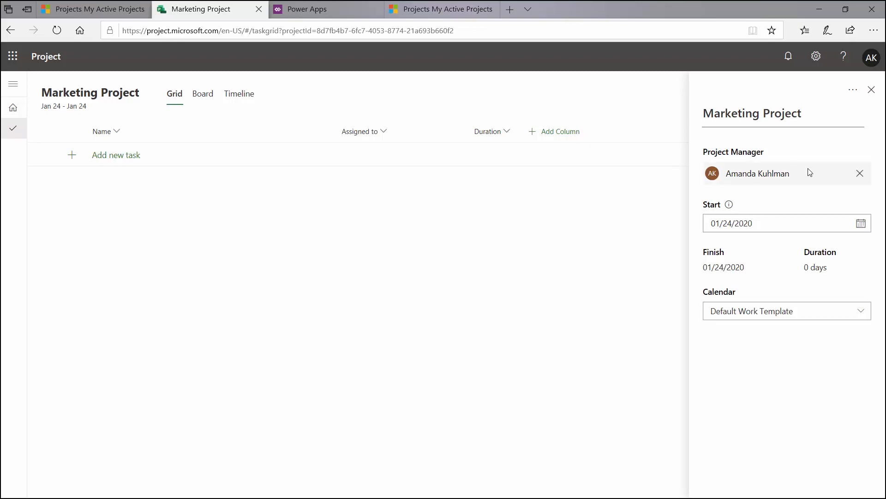
click(859, 173)
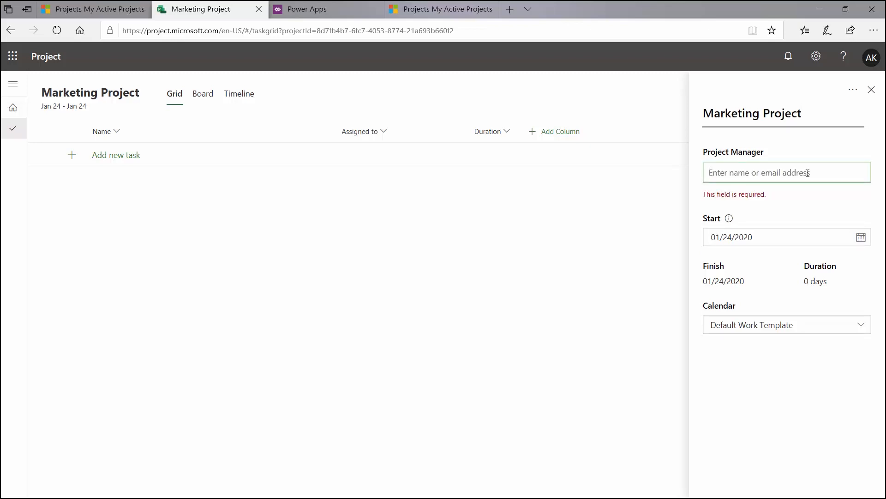
text(dan)
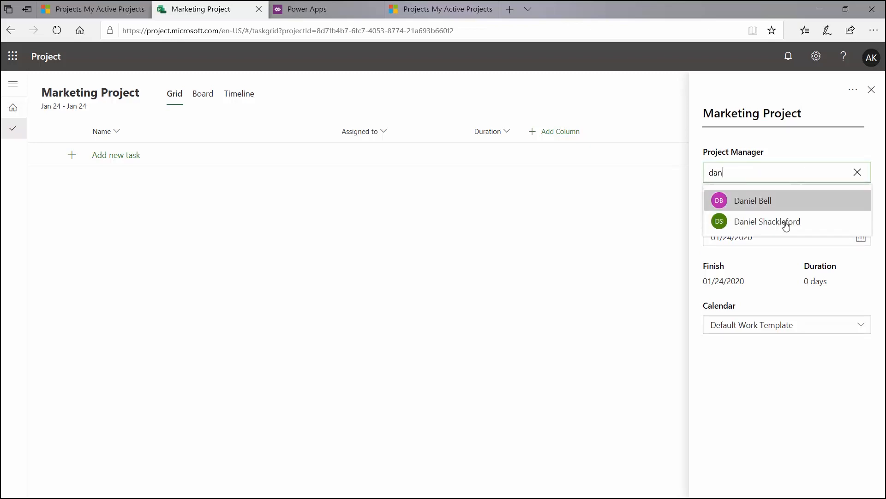
key(Backspace)
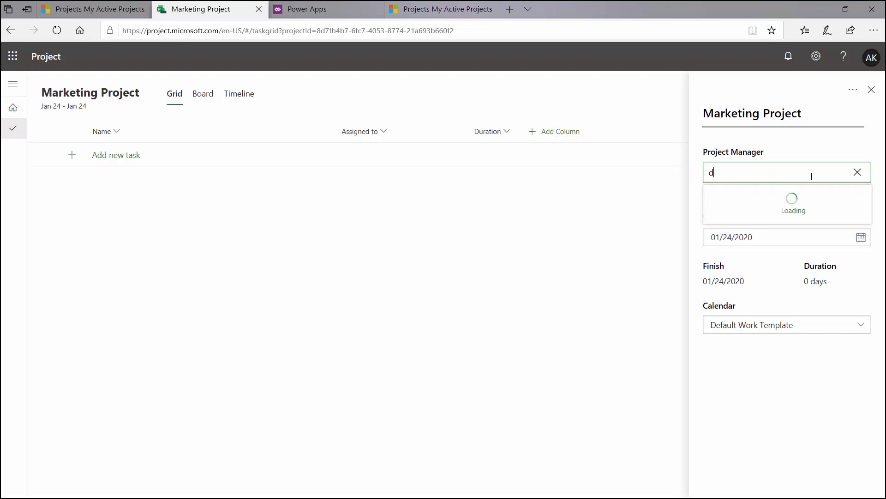
text(amanda)
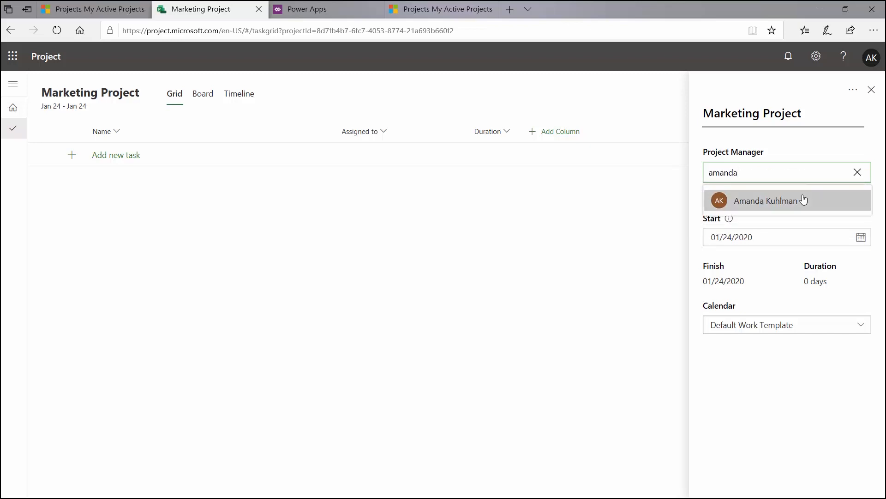
click(759, 200)
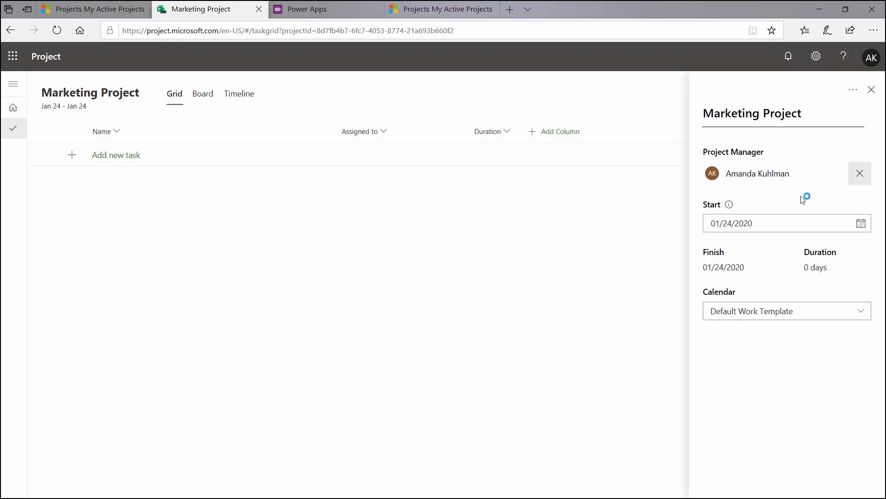
click(859, 173)
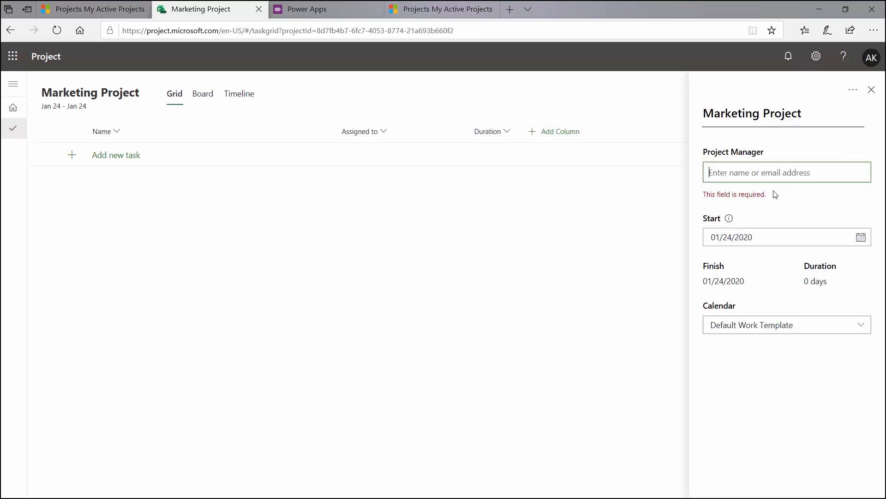
text(amanda)
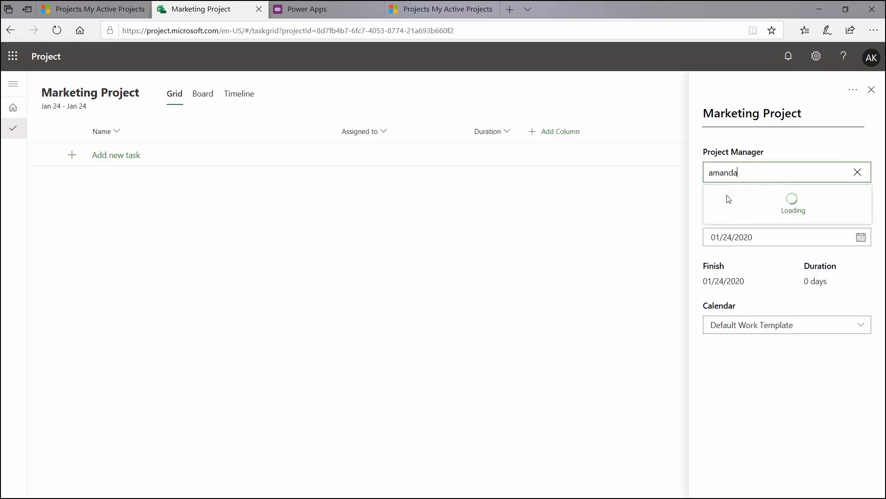
click(785, 203)
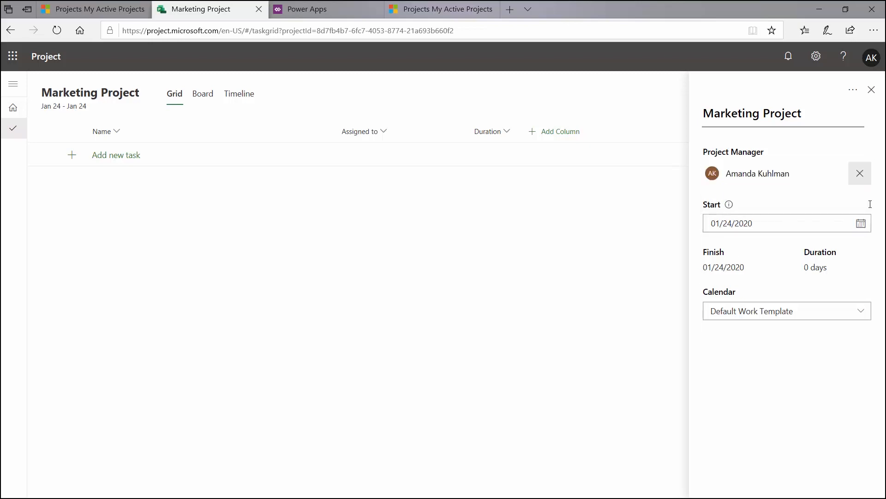
click(860, 222)
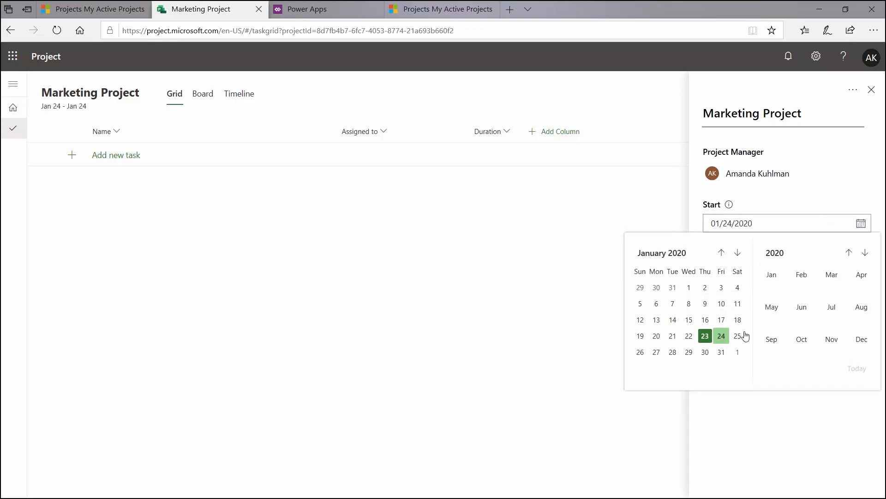
click(721, 335)
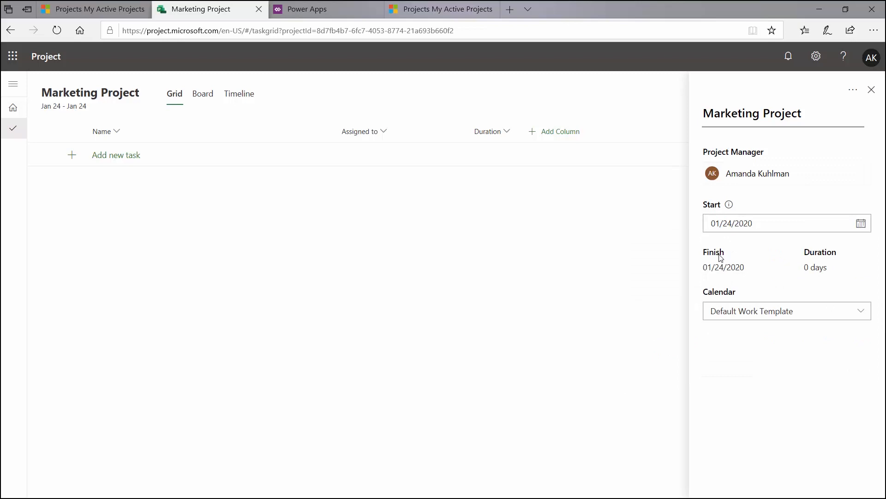
mouse_move(840, 270)
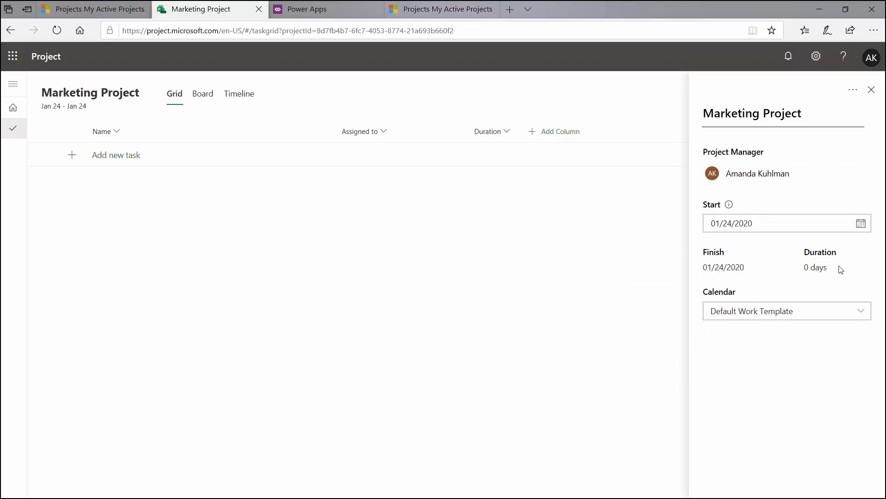
mouse_move(751, 403)
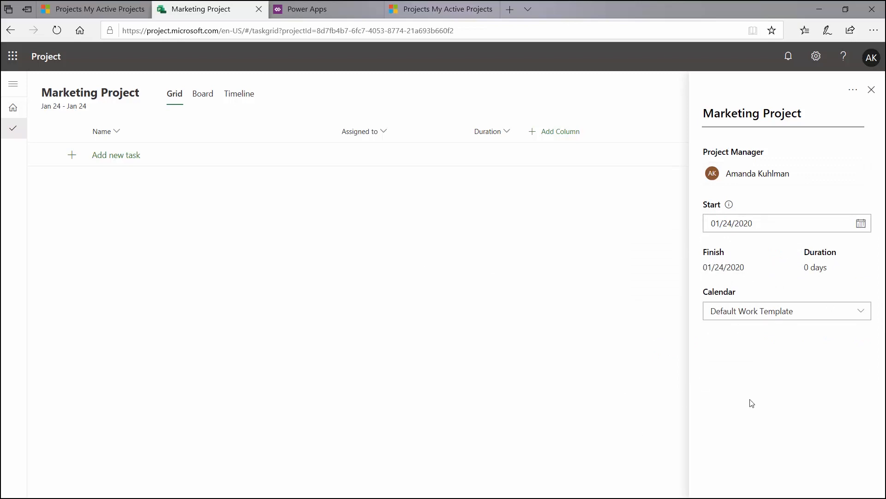
click(784, 310)
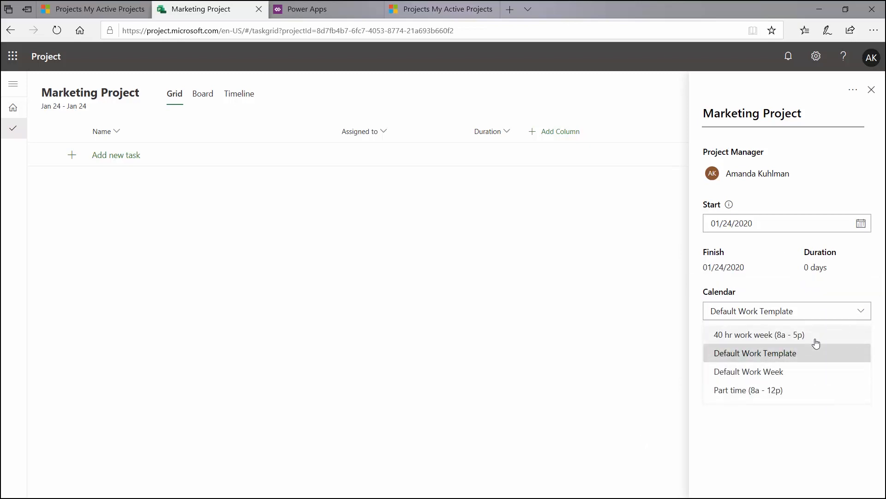
click(754, 352)
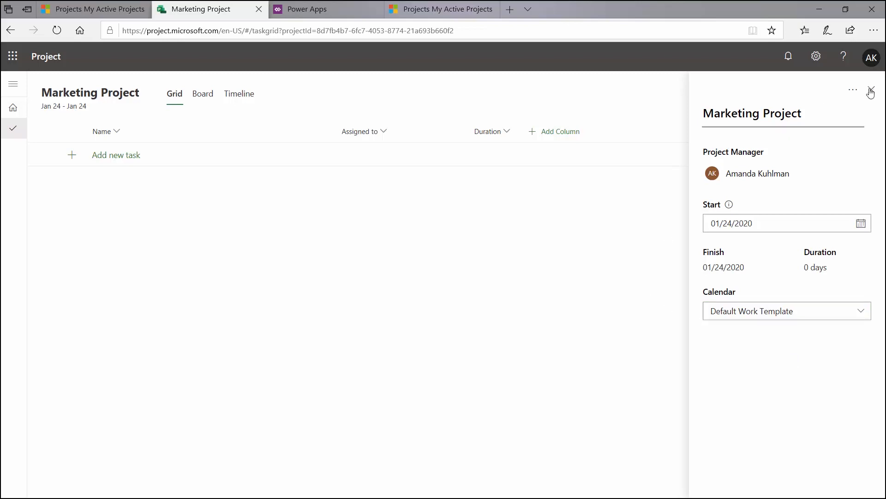
Step: Add tasks Task 1, Task 2, Task 3 and Milestone 1 to the Marketing Project grid
click(869, 91)
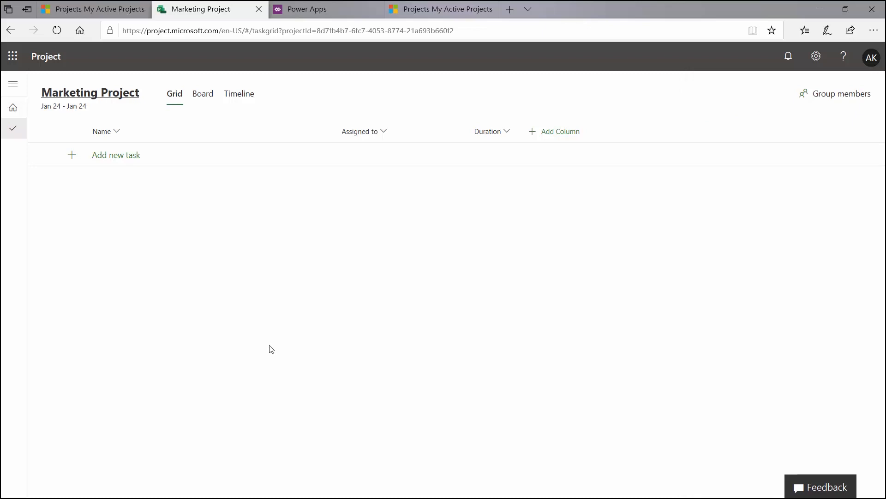
click(117, 154)
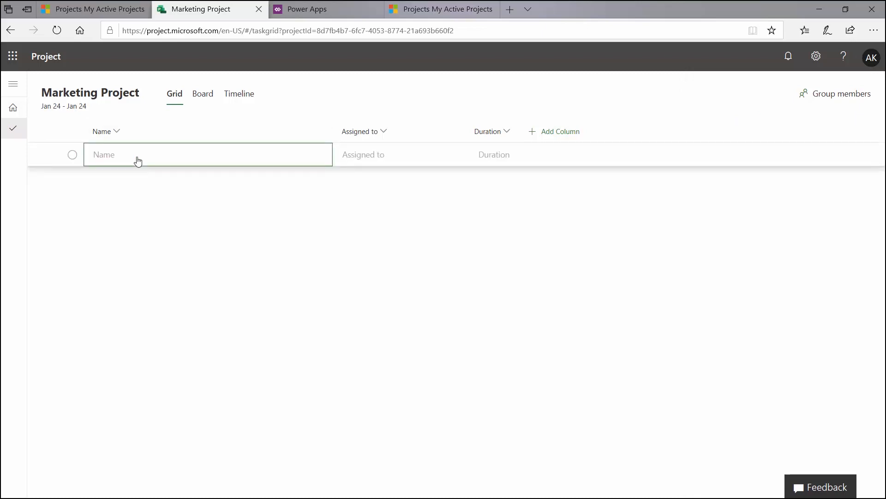
text(Task 1)
text(Task 2)
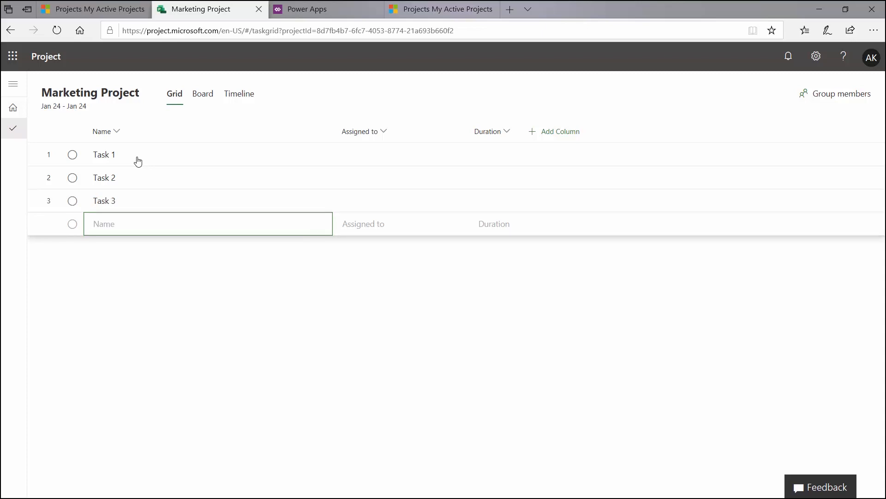
text(Milesto)
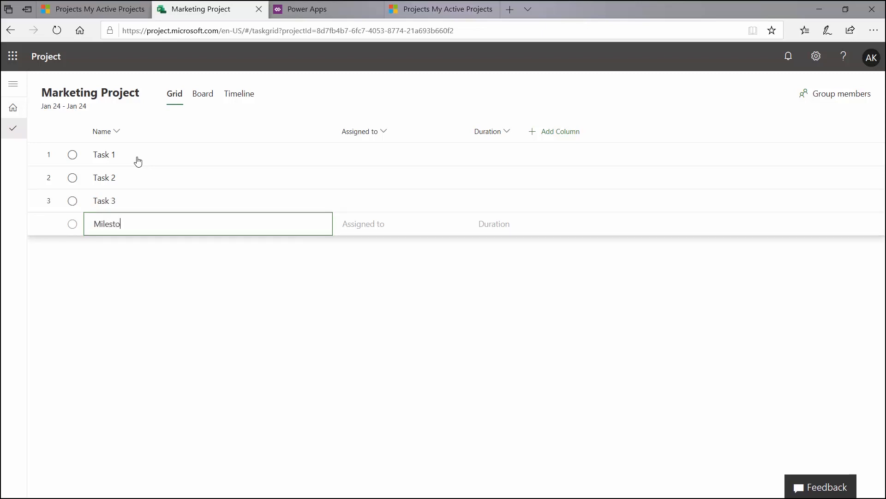
key(Enter)
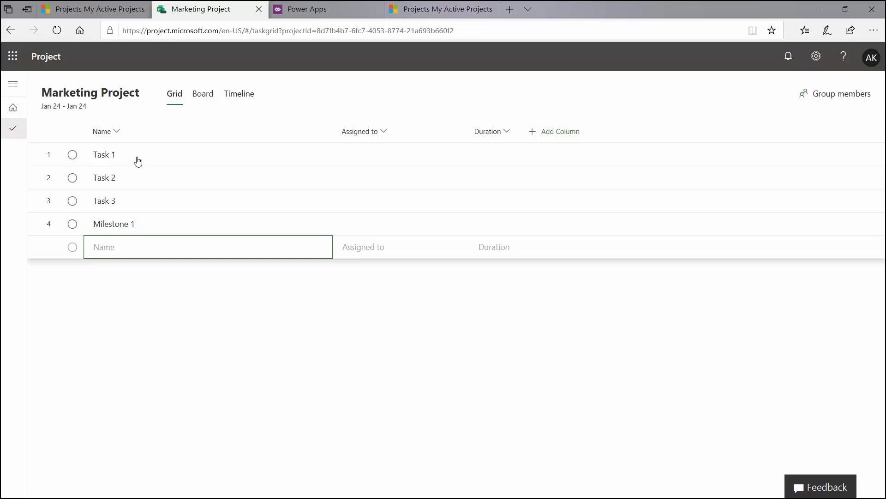
mouse_move(182, 156)
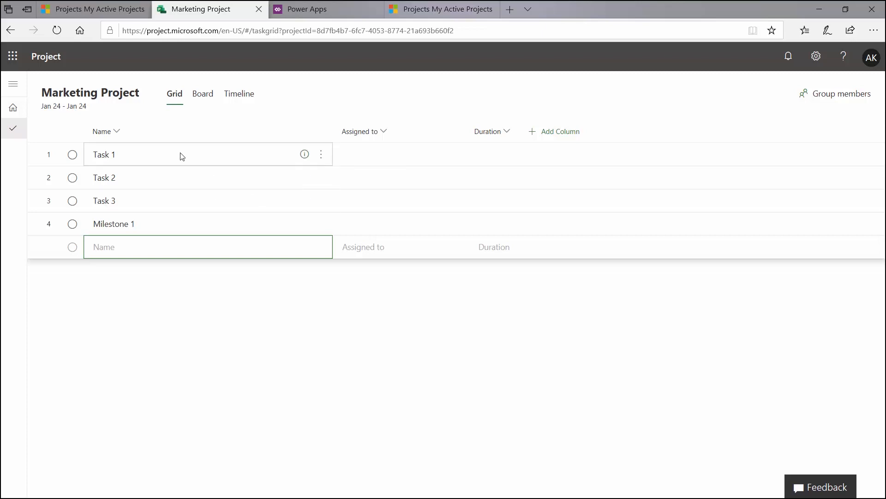
Step: Insert Summary Task above Task 1 and indent Task 1–3 and Milestone 1 beneath it
click(321, 154)
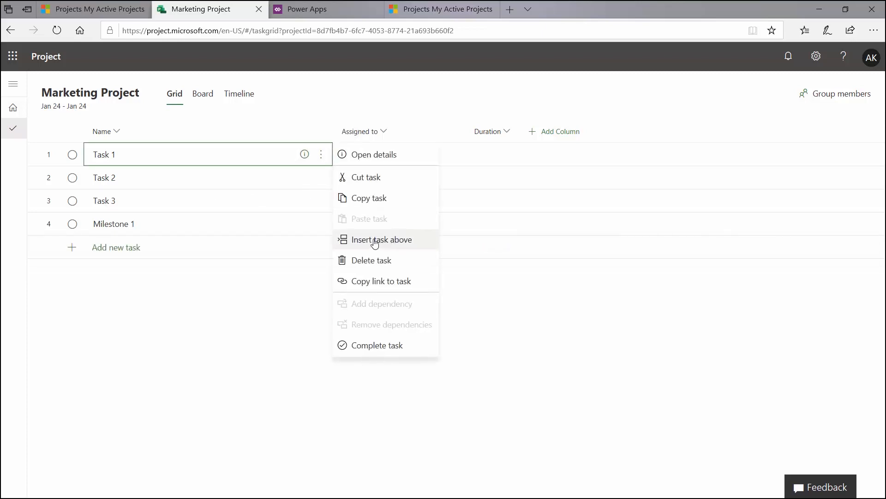
click(381, 239)
text(Summary Task)
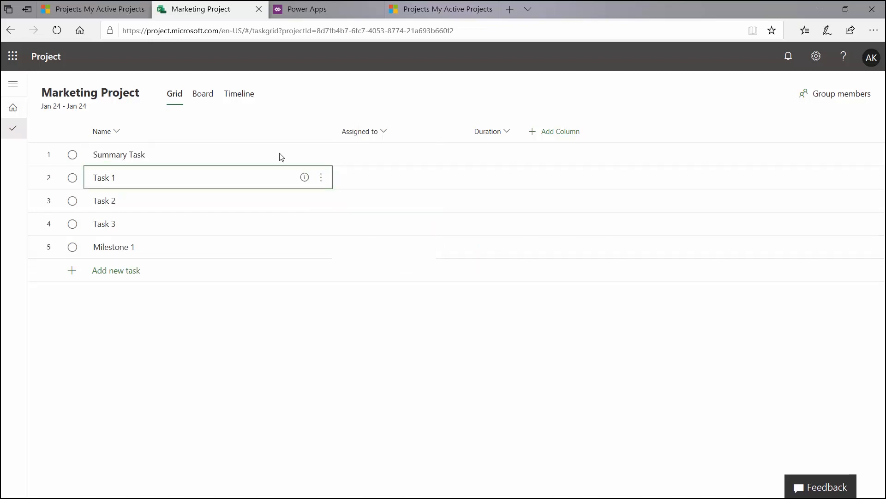
click(322, 177)
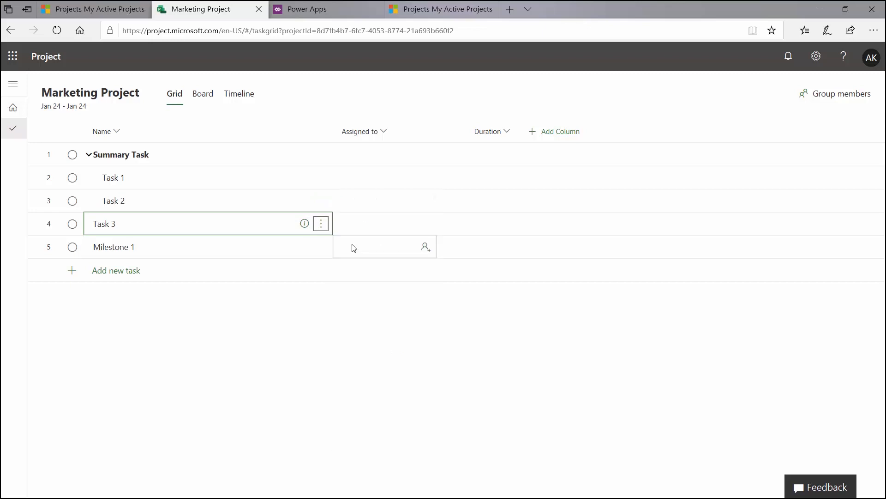
click(322, 247)
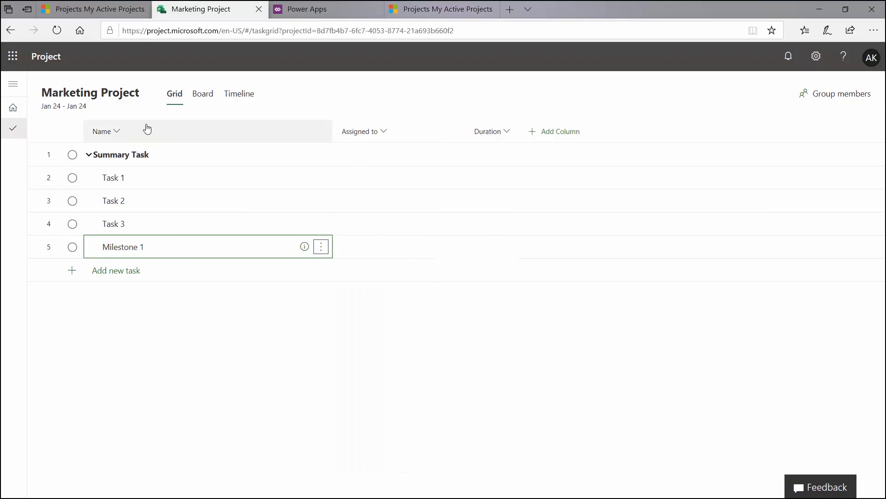
mouse_move(349, 135)
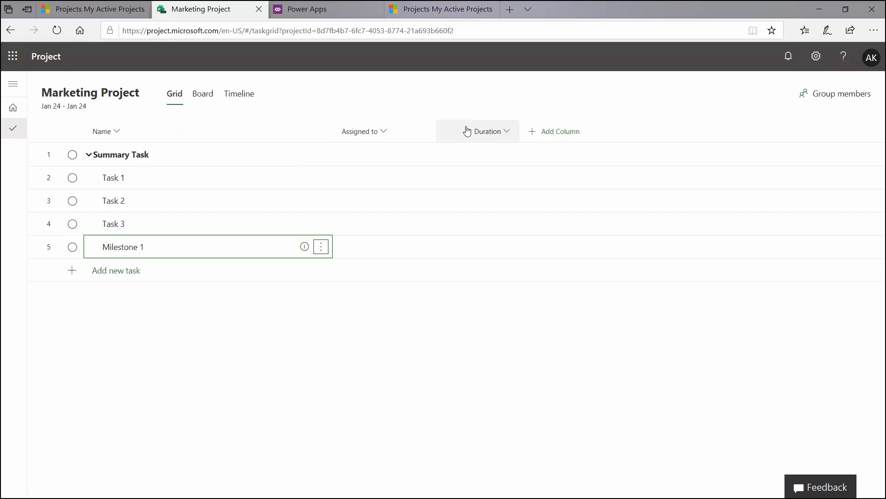
Step: Add the Effort, % complete and Depends on columns to the task grid
click(559, 132)
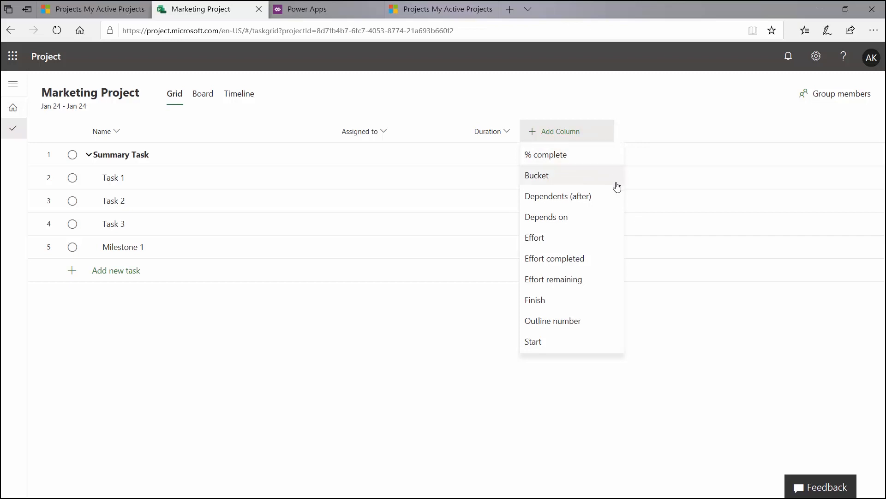
mouse_move(604, 237)
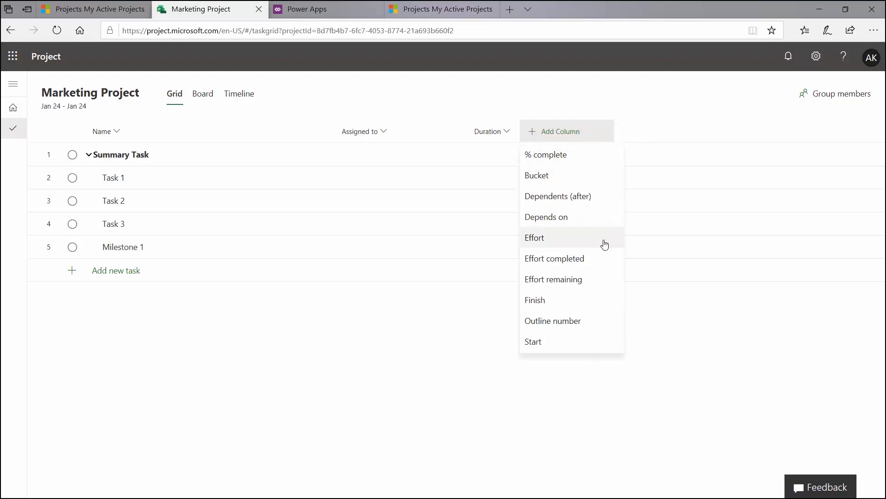
mouse_move(606, 278)
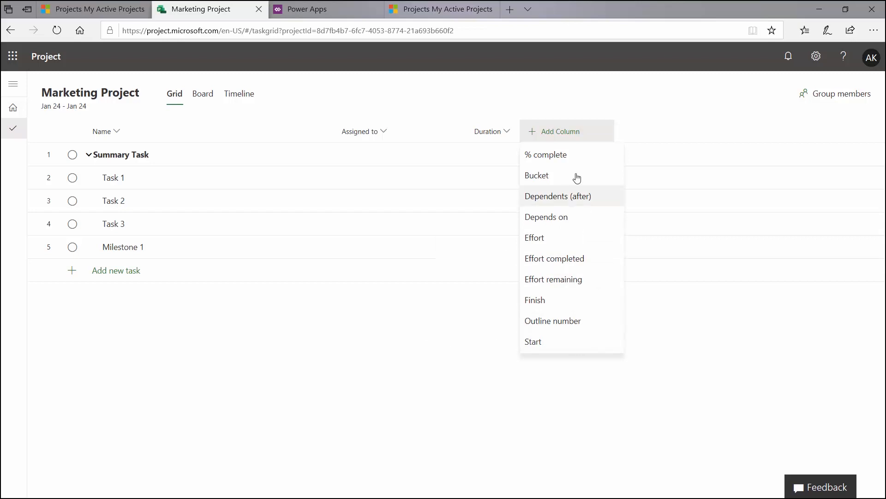
click(534, 237)
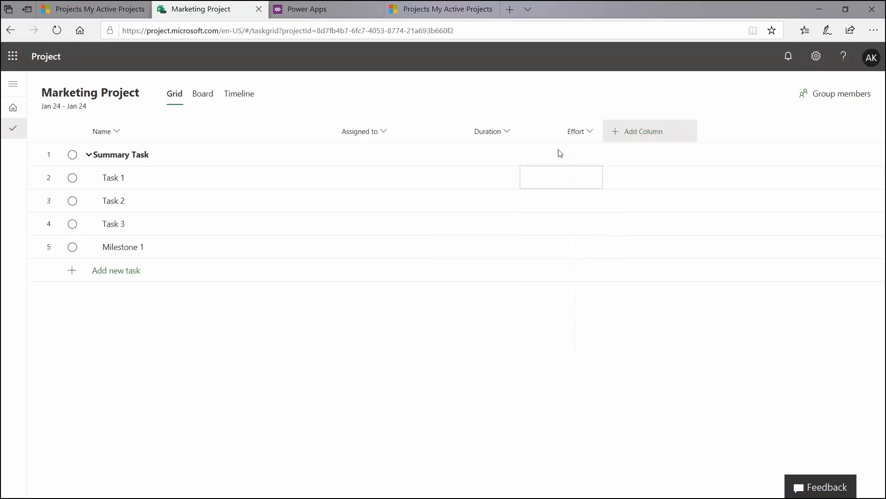
click(642, 130)
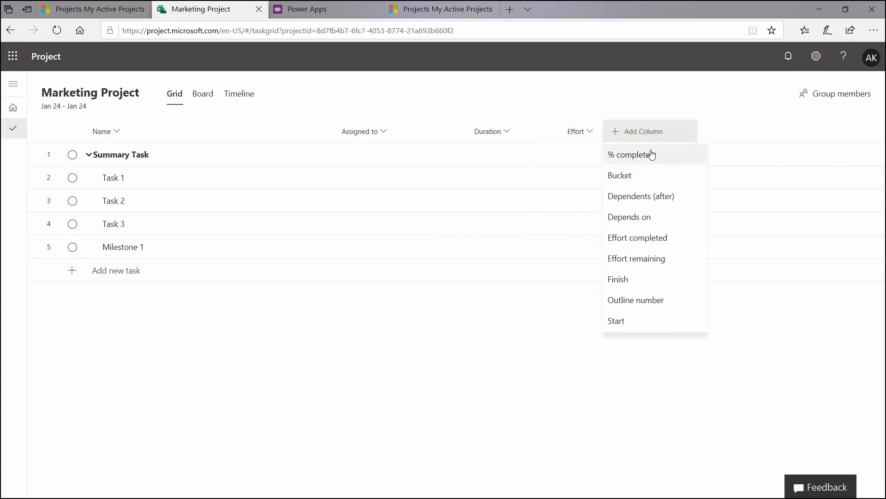
click(631, 154)
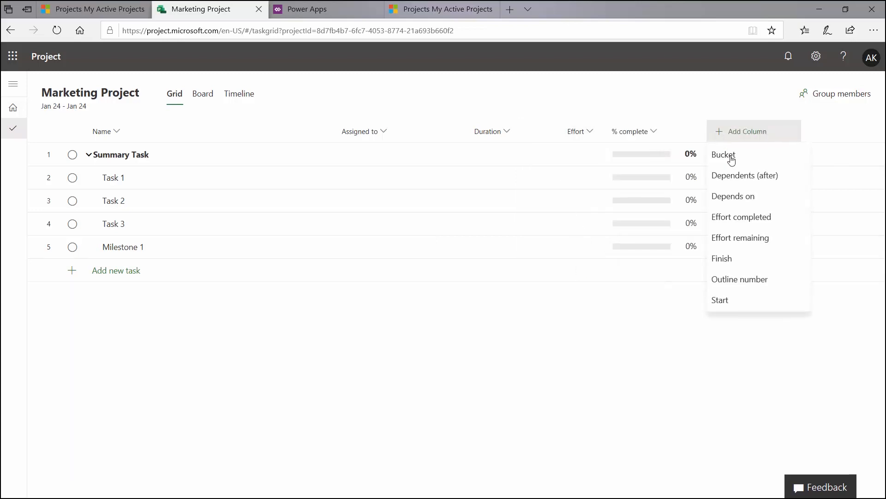
click(733, 196)
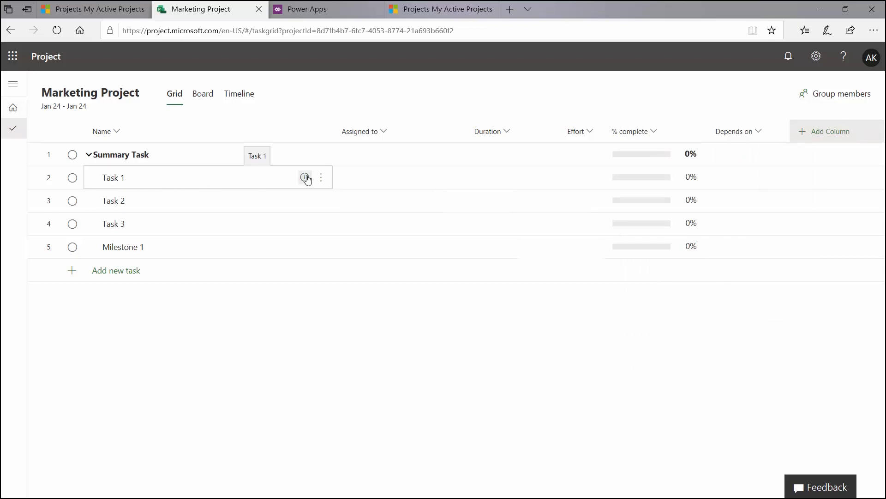
Step: Enter durations of 3, 2 and 4 days for Task 1, Task 2 and Task 3
click(477, 178)
text(3 days)
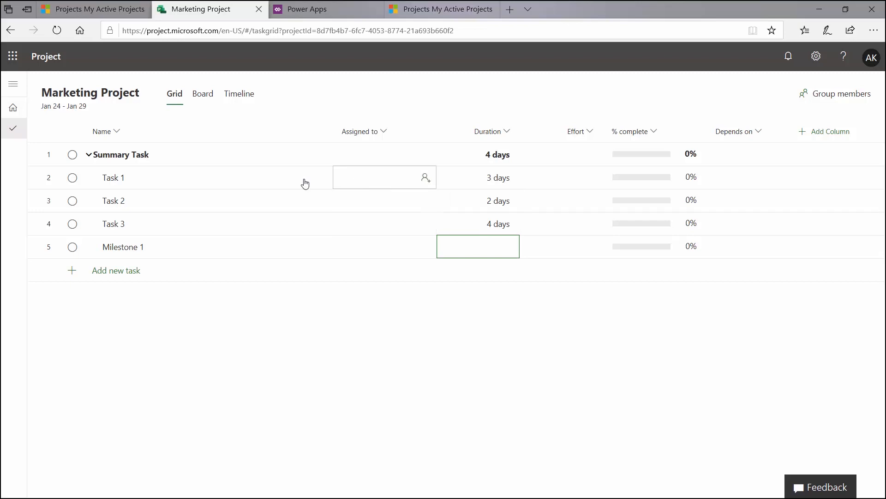
click(425, 177)
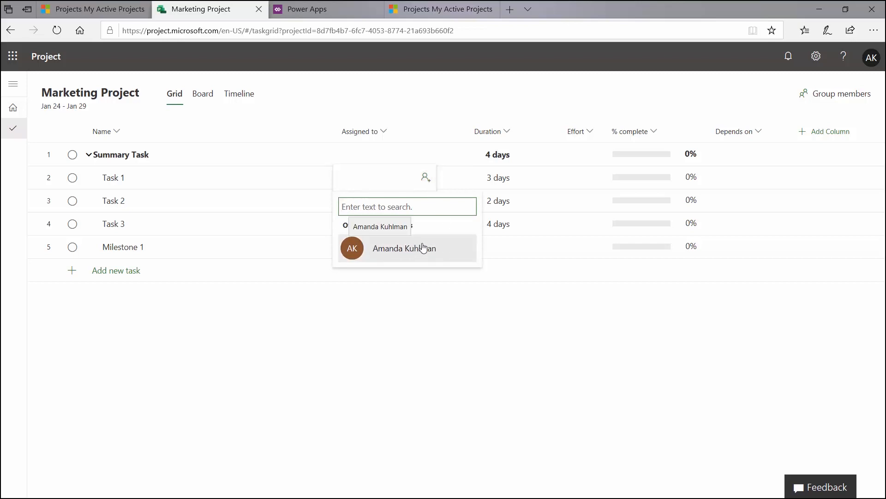
click(403, 248)
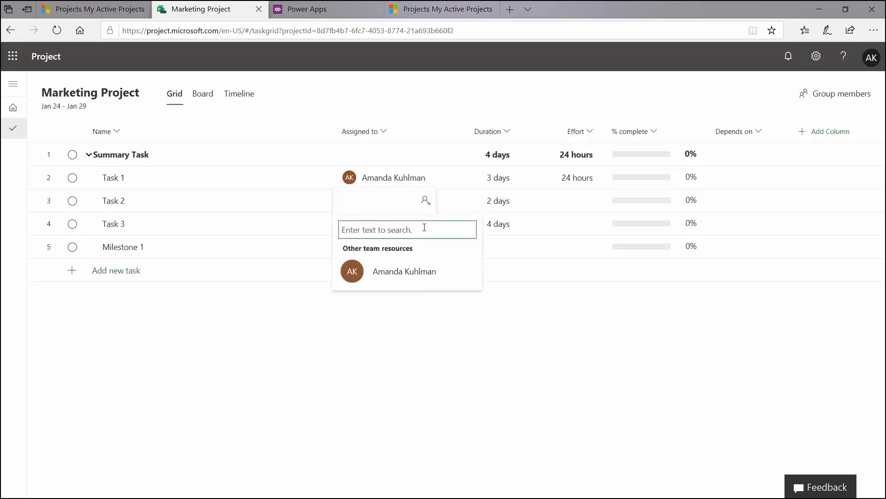
text(daniel s)
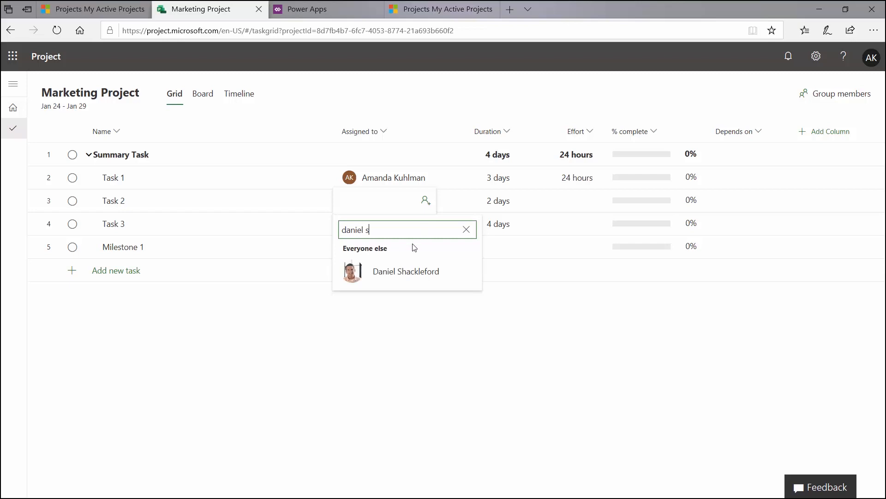
click(405, 271)
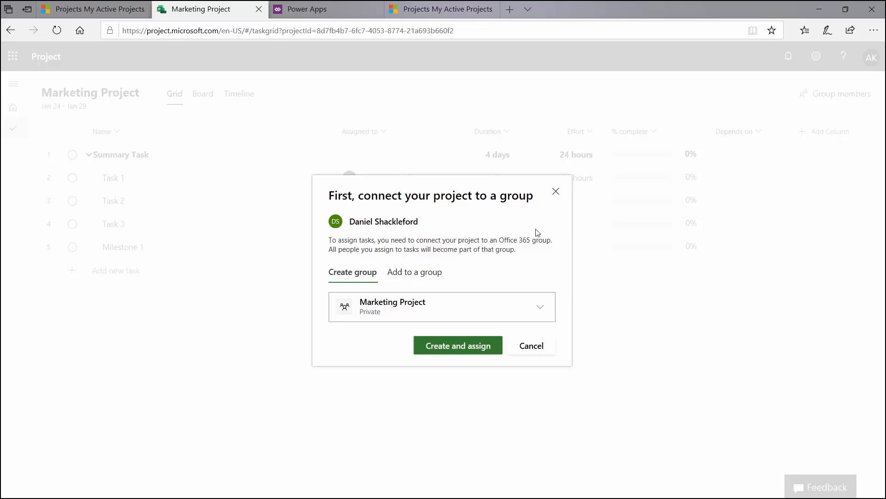
mouse_move(368, 189)
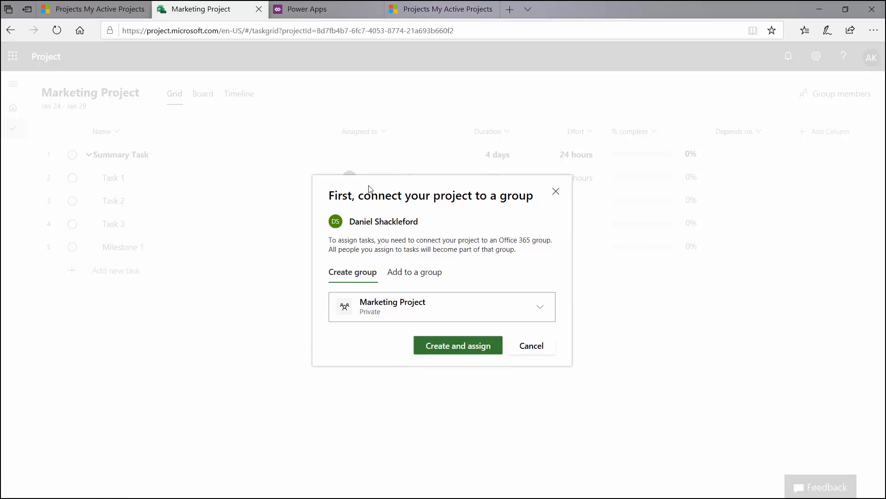
mouse_move(371, 200)
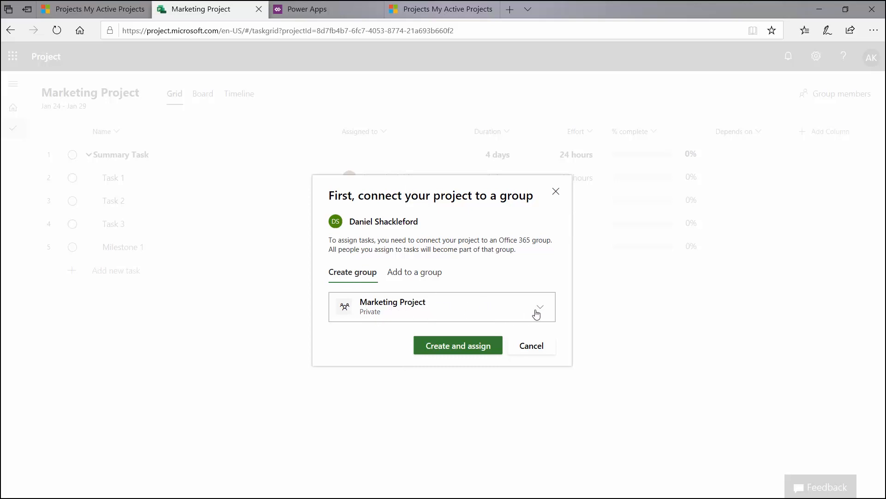
Step: Review the new private group's settings and create and assign it to Marketing Project
click(538, 307)
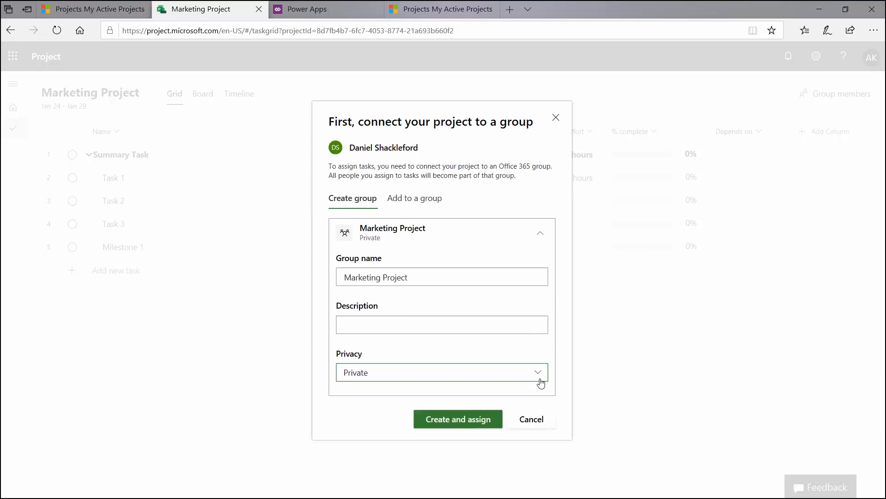
mouse_move(455, 148)
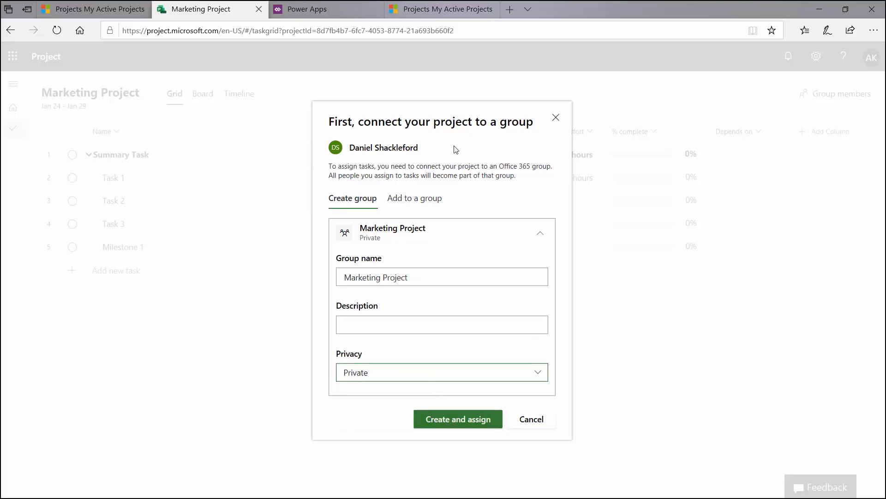
mouse_move(417, 201)
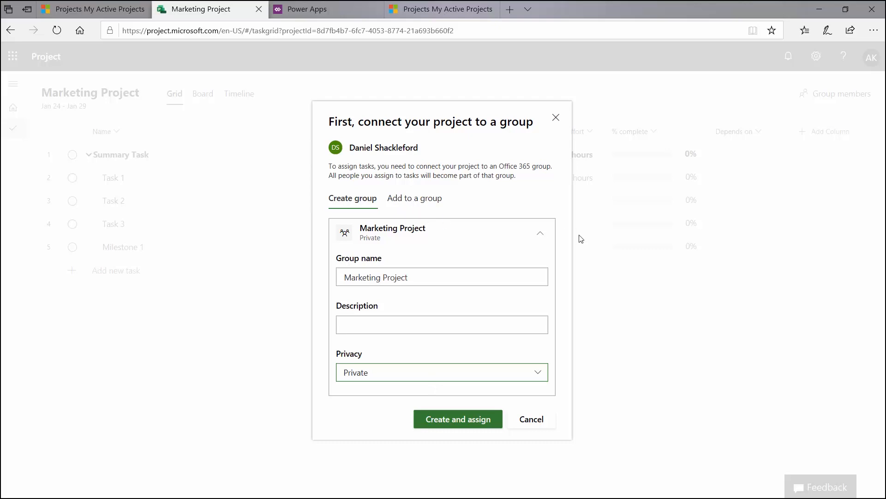
click(539, 232)
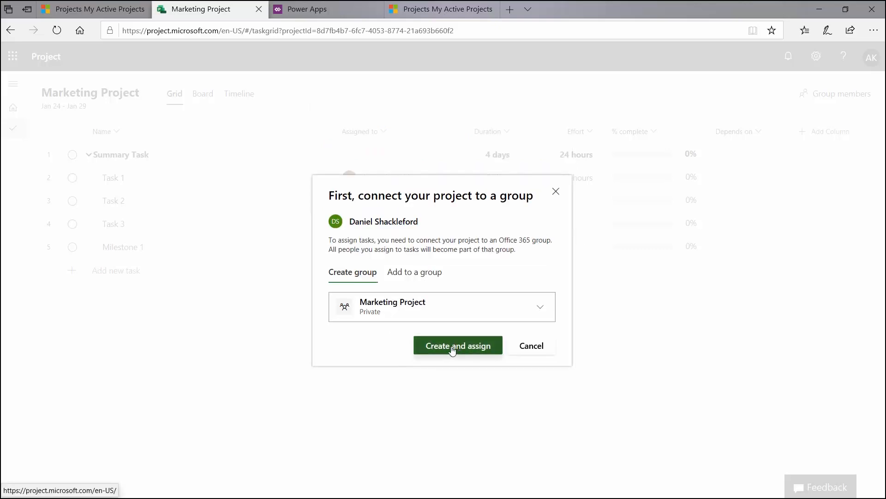
click(457, 346)
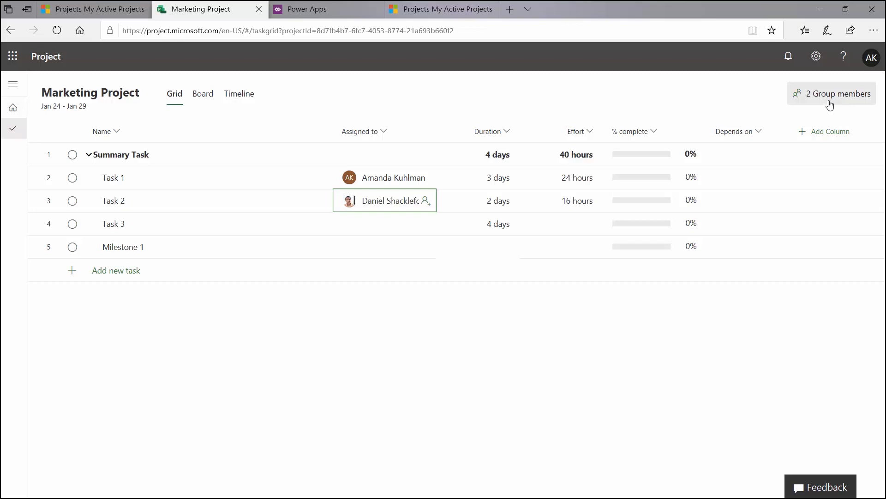
click(831, 93)
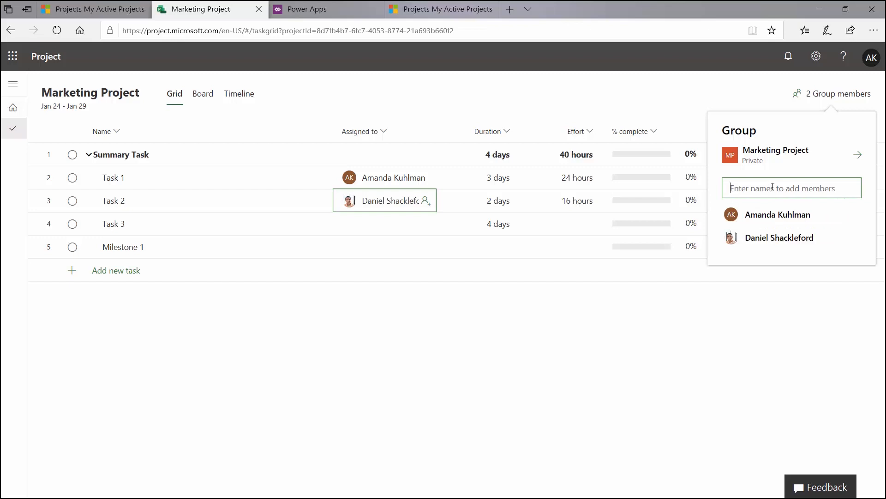
text(Barbara Liner)
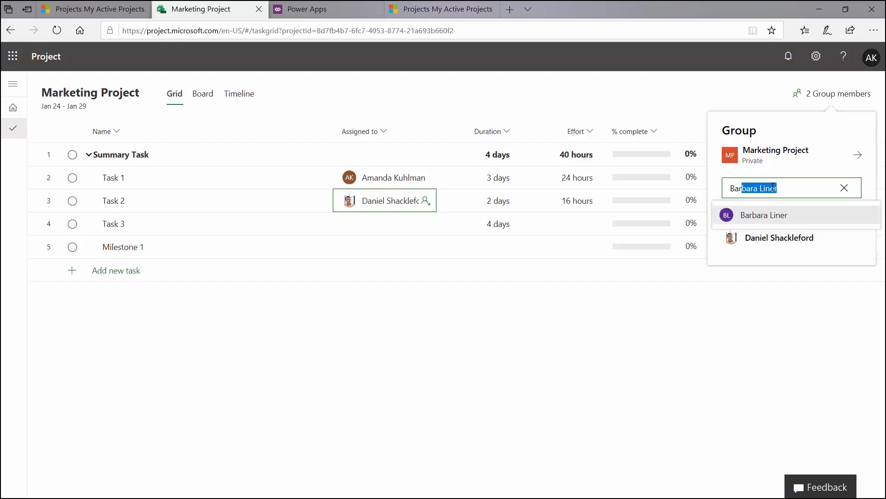
click(763, 215)
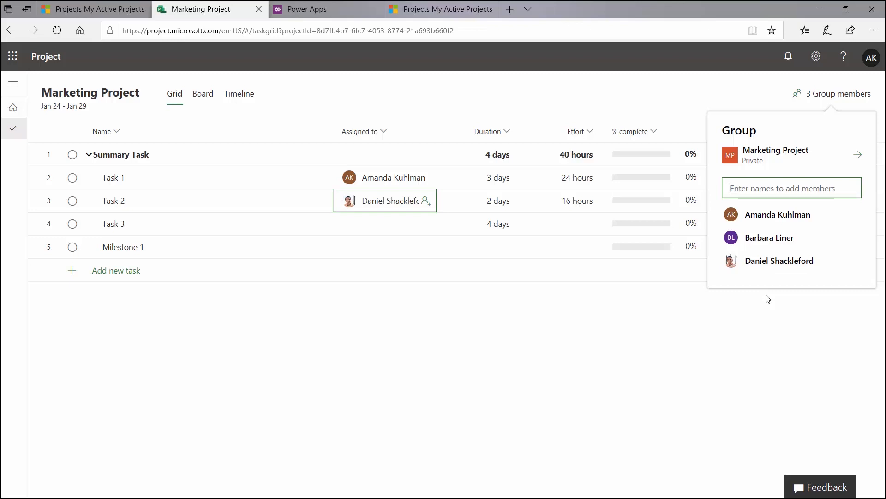
click(791, 187)
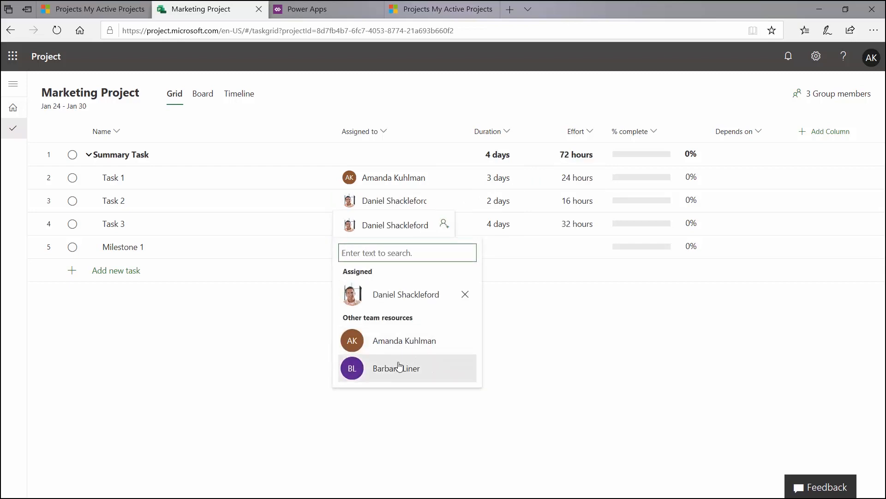
click(396, 368)
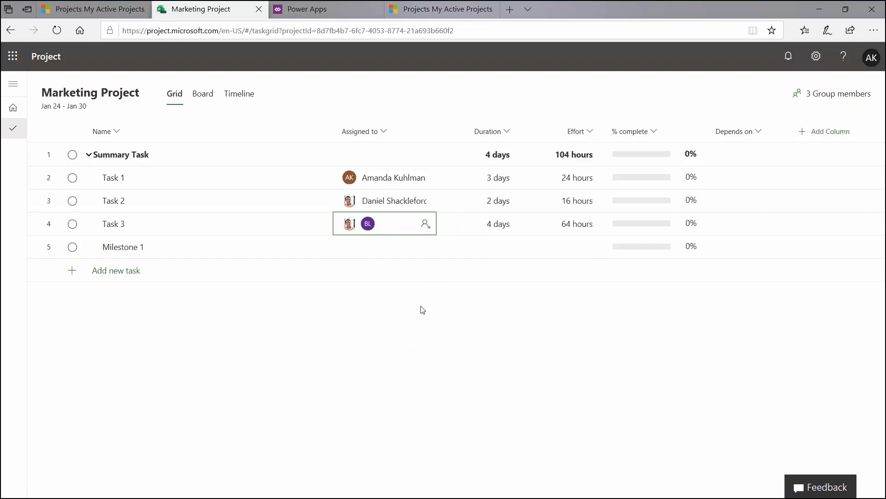
click(561, 223)
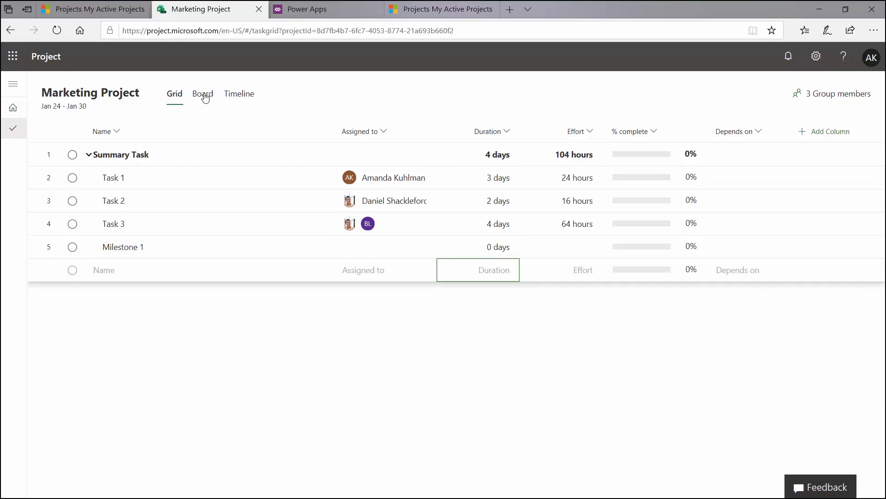
Step: Show the tasks as a board grouped by Progress
click(202, 95)
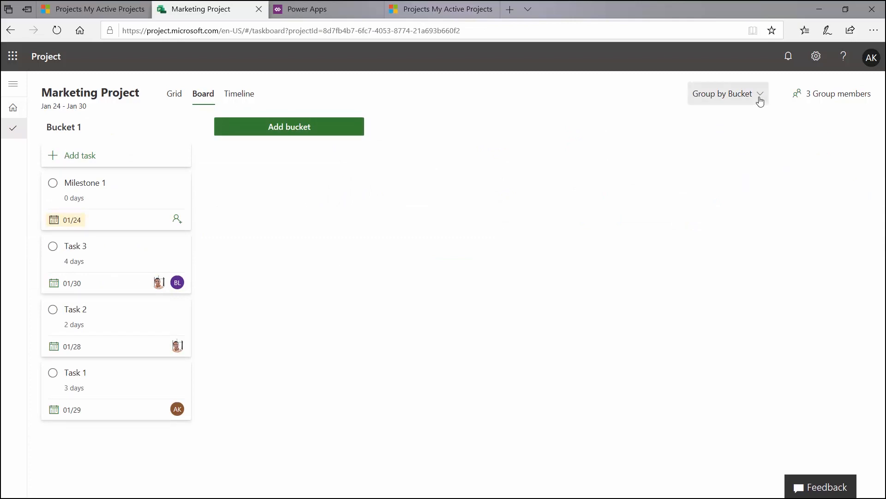
click(728, 93)
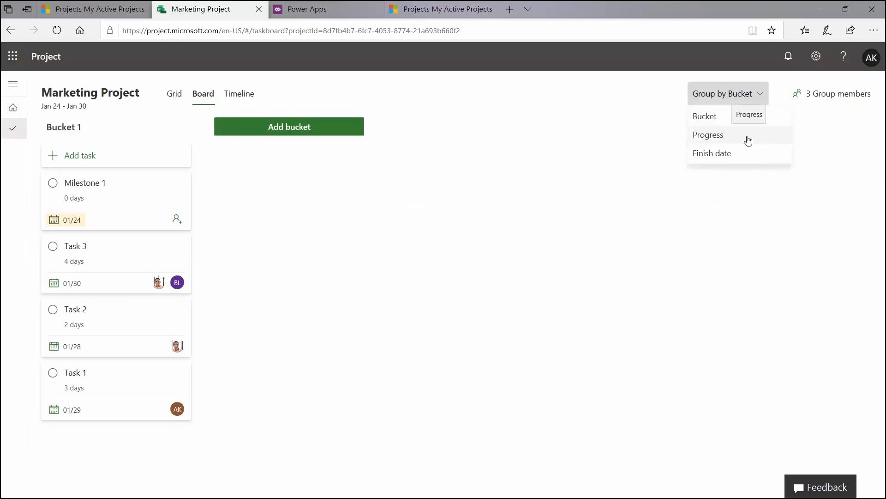
click(708, 135)
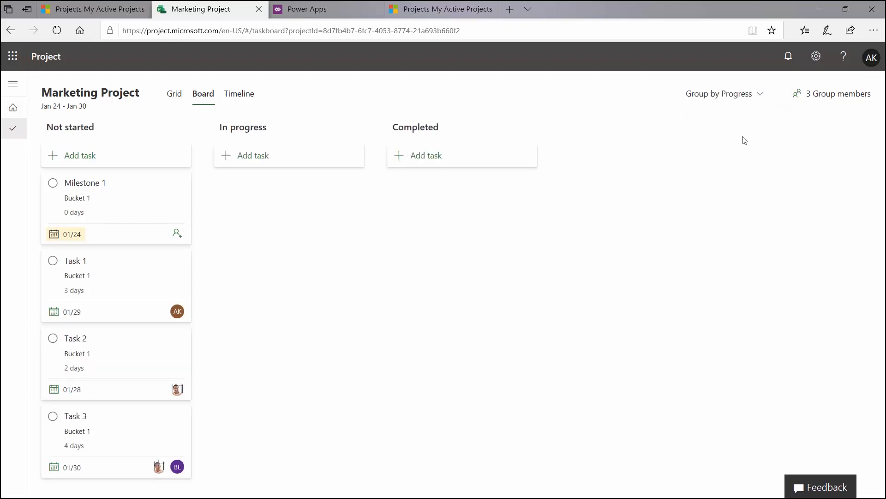
mouse_move(617, 135)
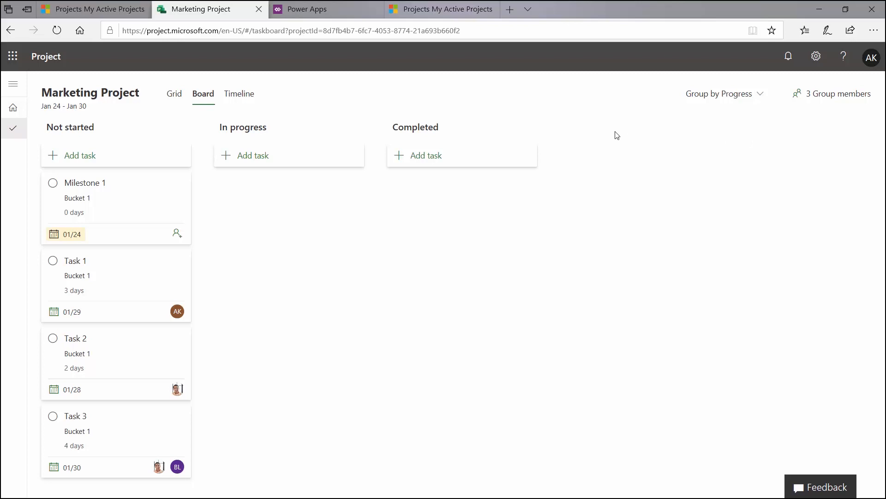
mouse_move(432, 192)
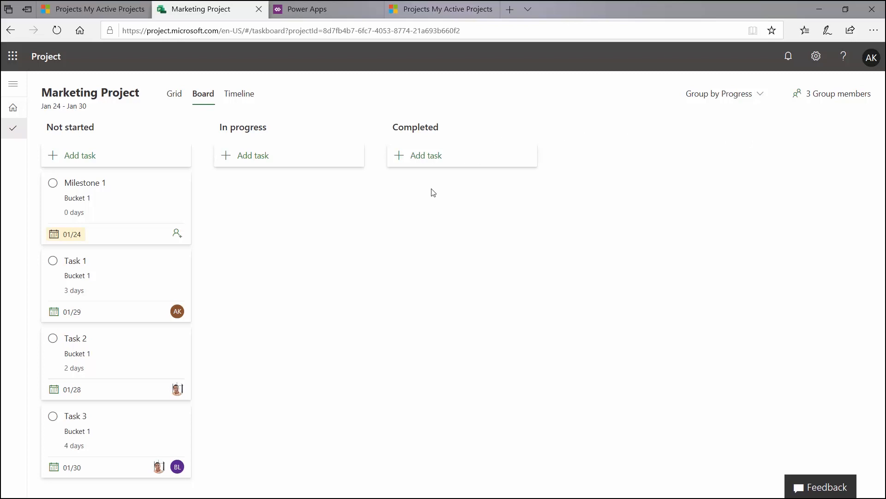
mouse_move(107, 267)
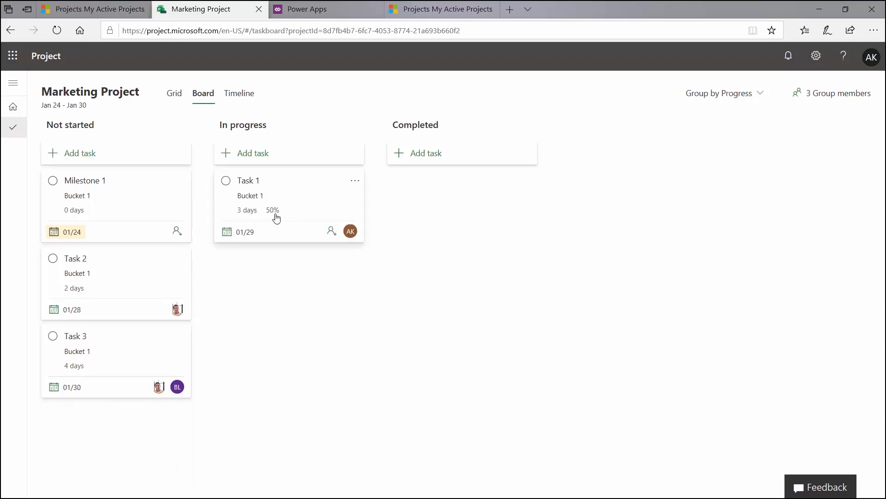
mouse_move(272, 209)
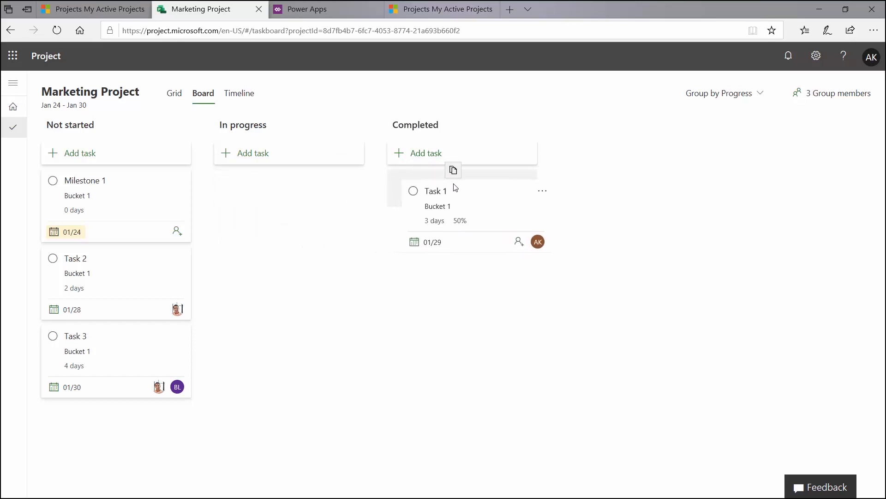
Step: Mark Task 1 as completed and check the result in the grid before returning to the board
click(413, 190)
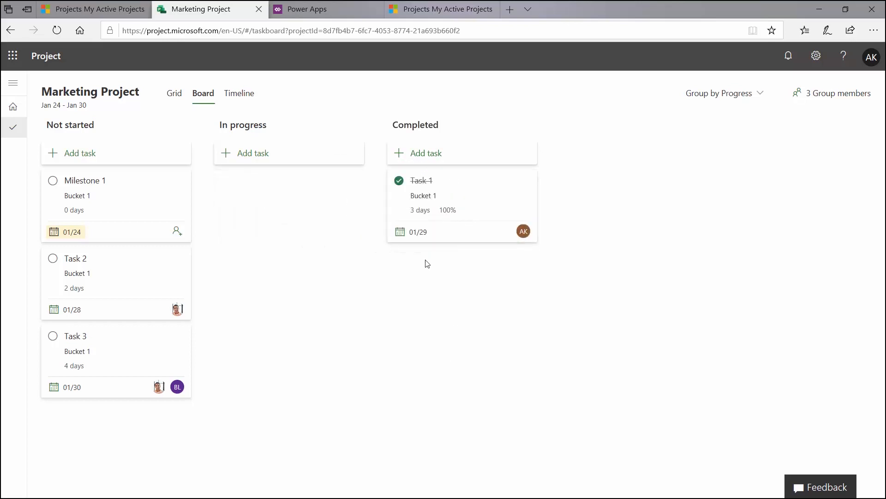
mouse_move(411, 187)
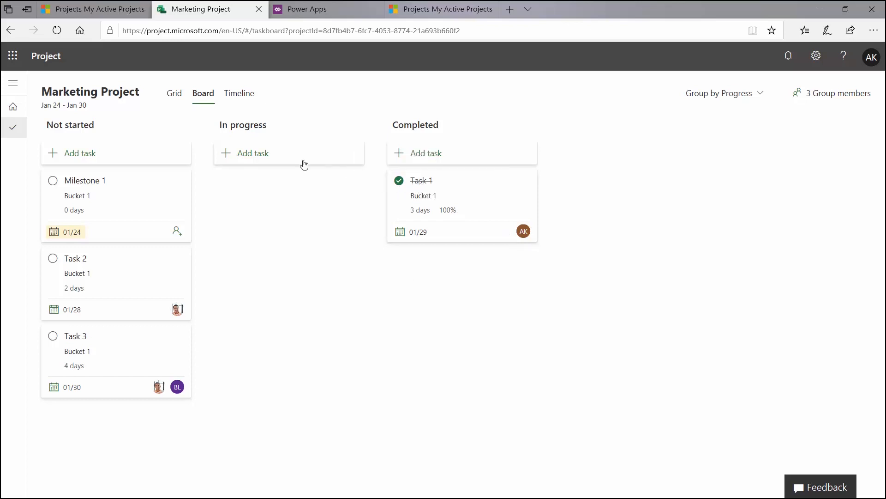
click(175, 93)
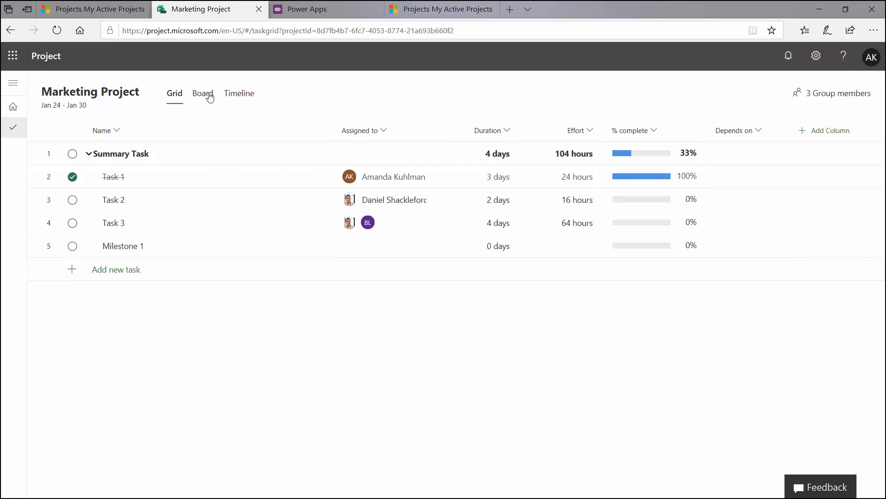
click(202, 93)
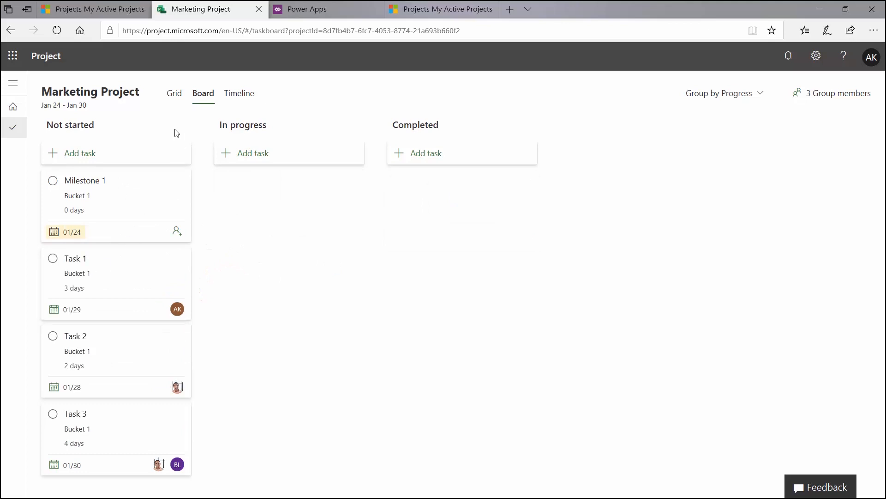
Step: Show the tasks on the timeline and select Task 1's bar to reveal its dependency handles
click(239, 93)
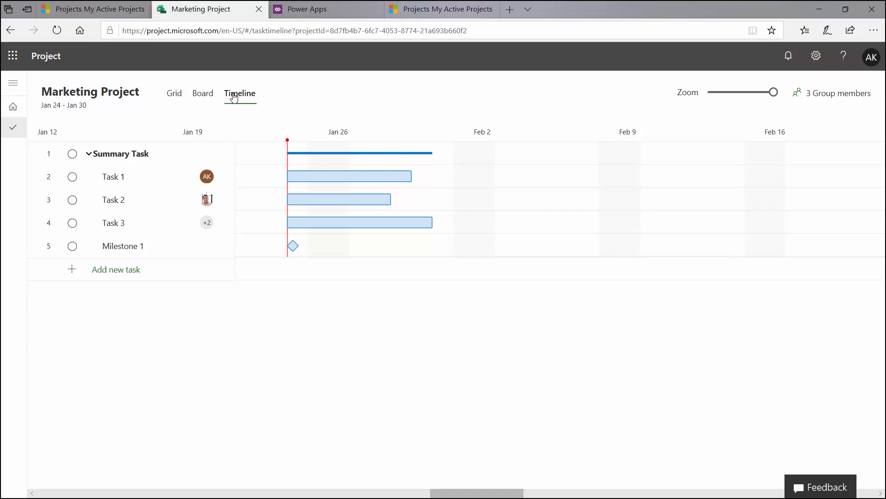
click(349, 176)
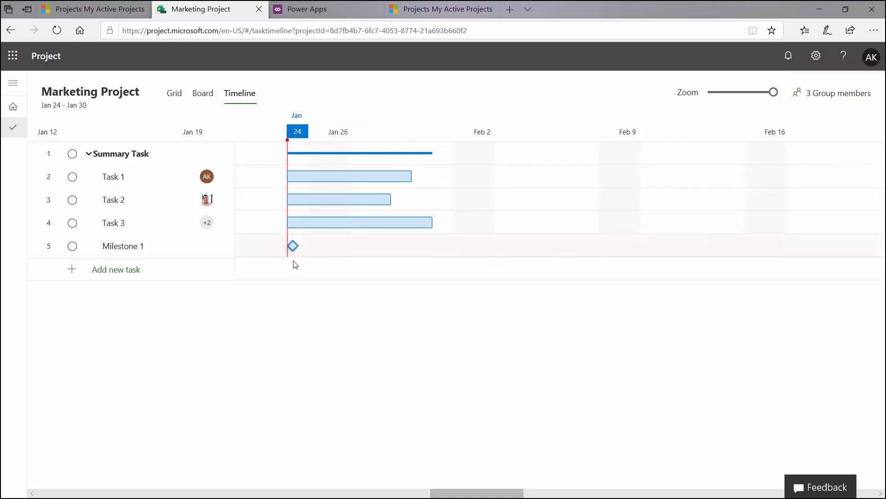
click(338, 199)
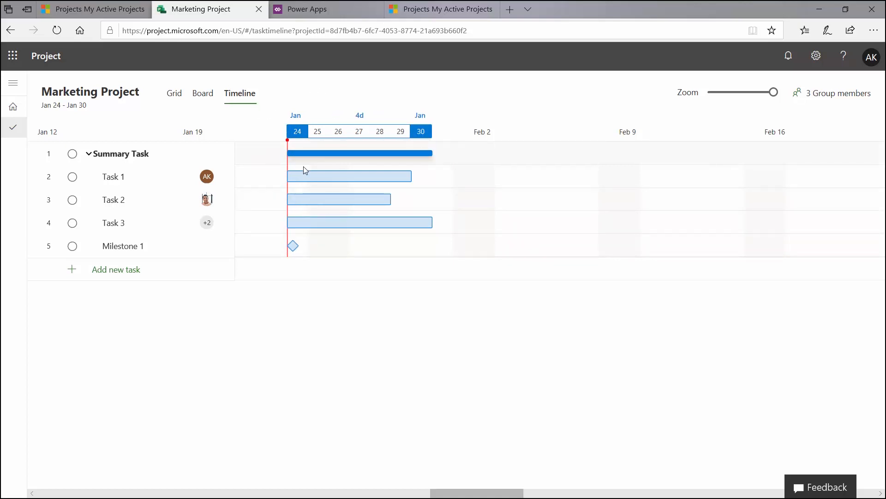
click(349, 175)
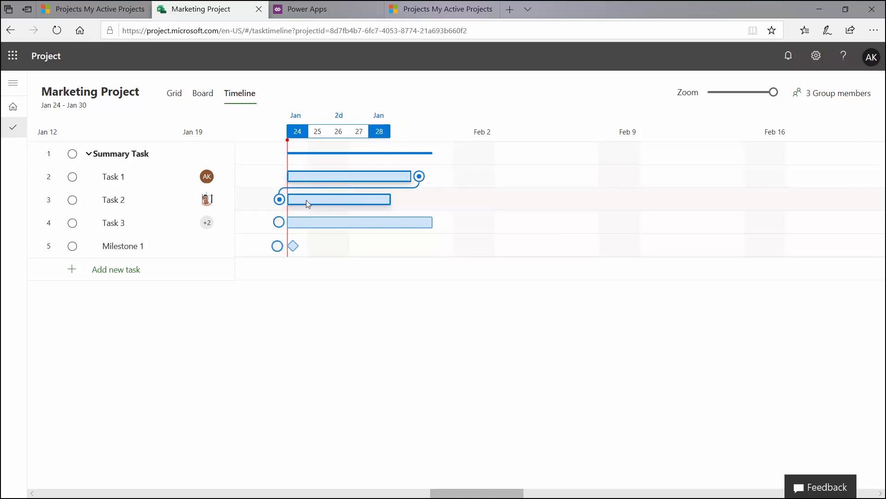
Step: Link Task 1's end to Task 2 so Task 2 depends on Task 1 finishing
drag(336, 199, 410, 200)
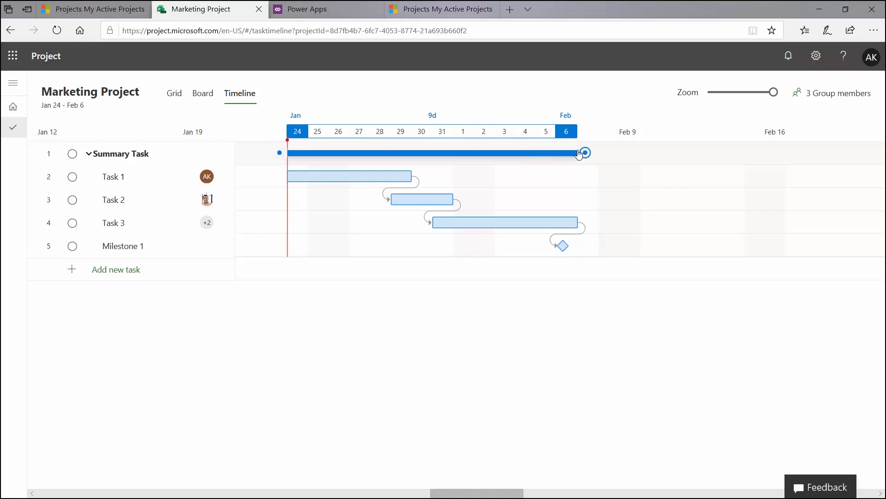
mouse_move(463, 160)
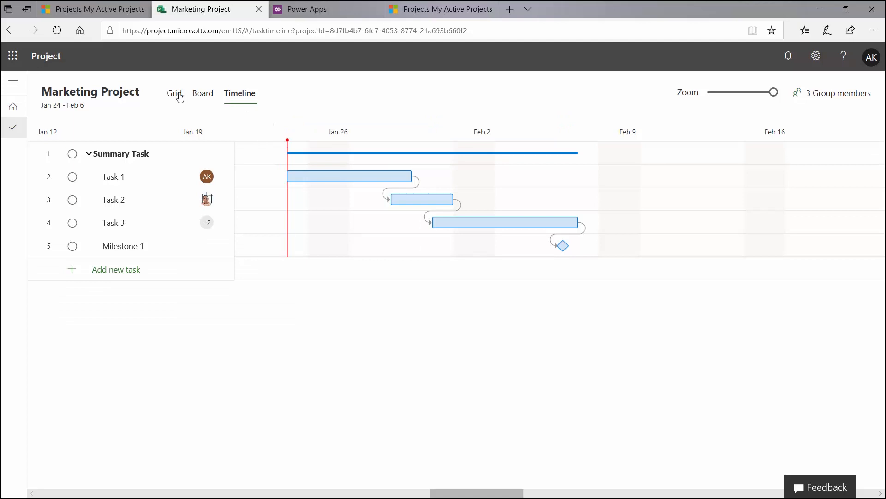
Step: Review the grid's Duration, Effort and Depends on columns showing 2, 3 and 4
click(174, 94)
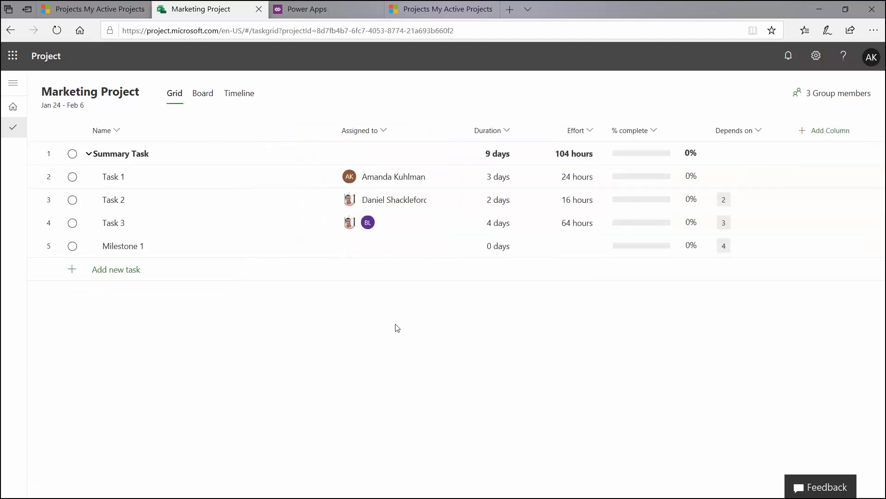
mouse_move(418, 335)
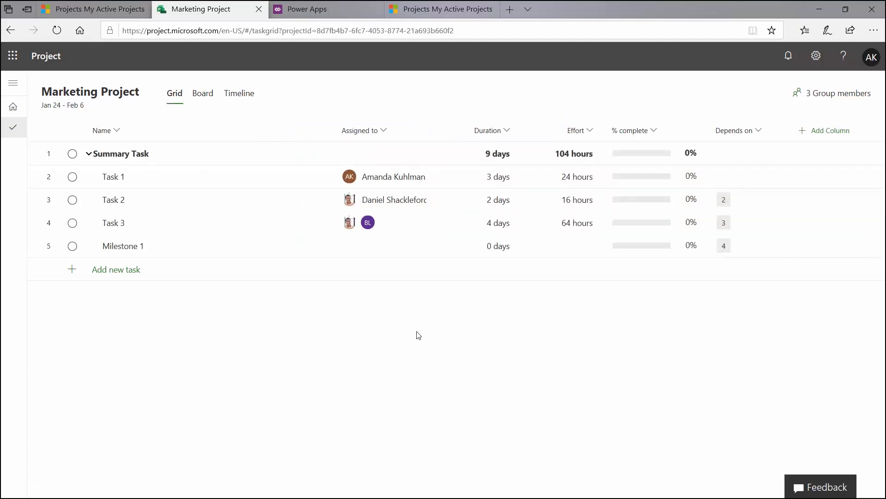
click(497, 153)
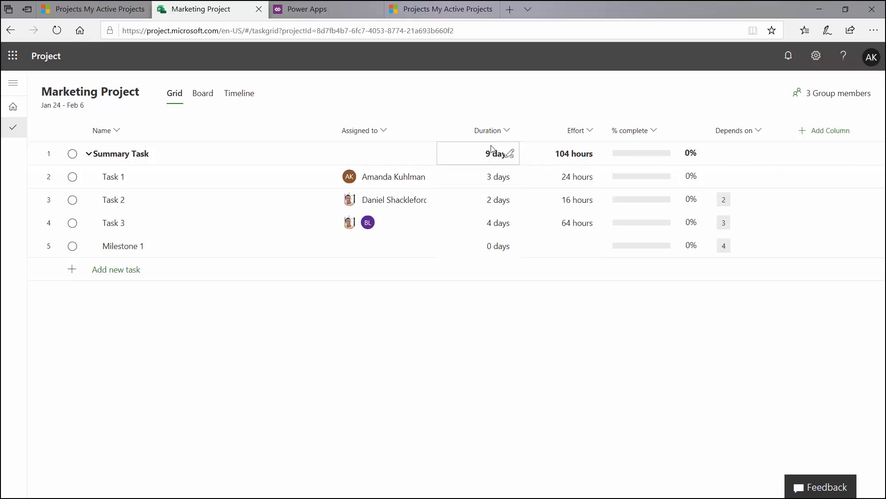
click(477, 176)
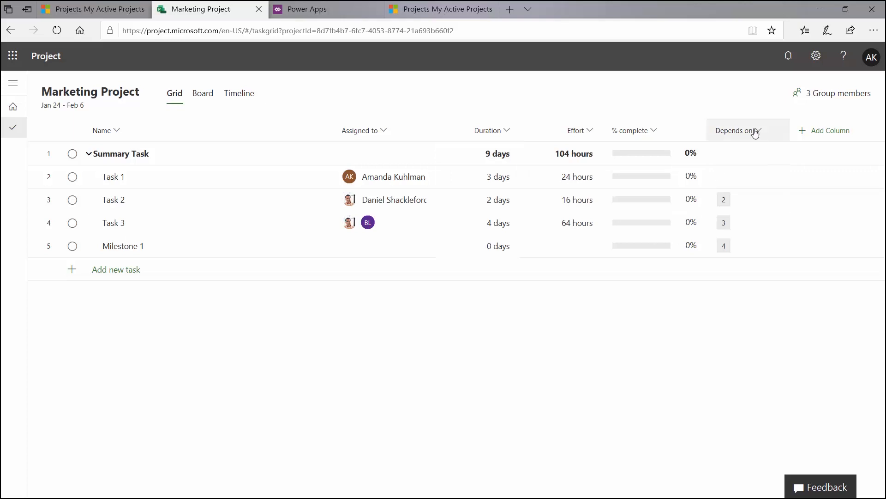
click(746, 223)
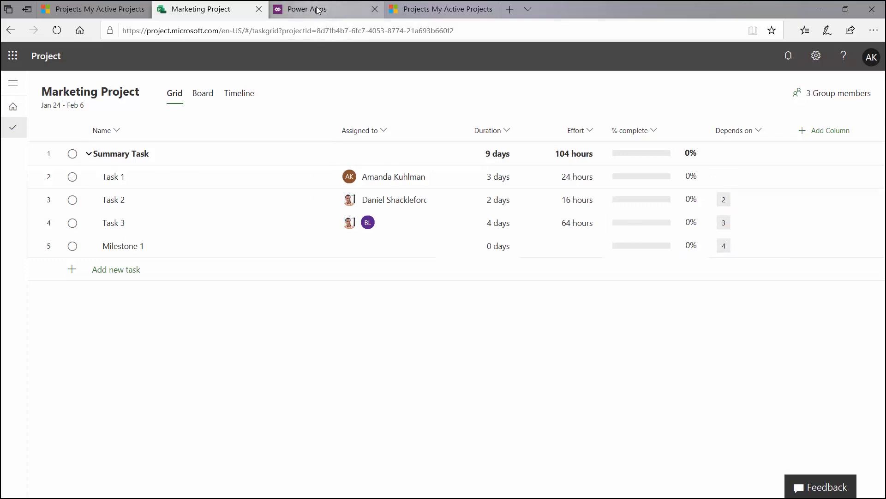
Step: Launch the Project model-driven app from Your apps on the Power Apps home
click(308, 9)
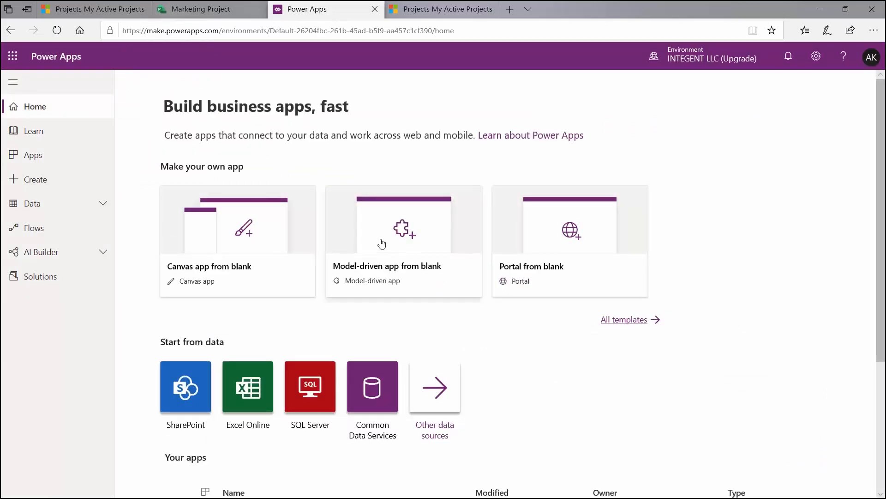
scroll(down, 3)
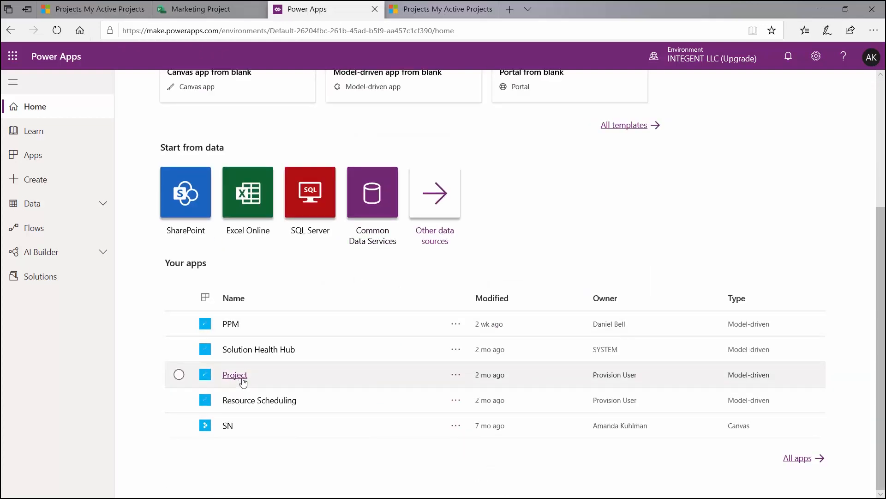
click(234, 374)
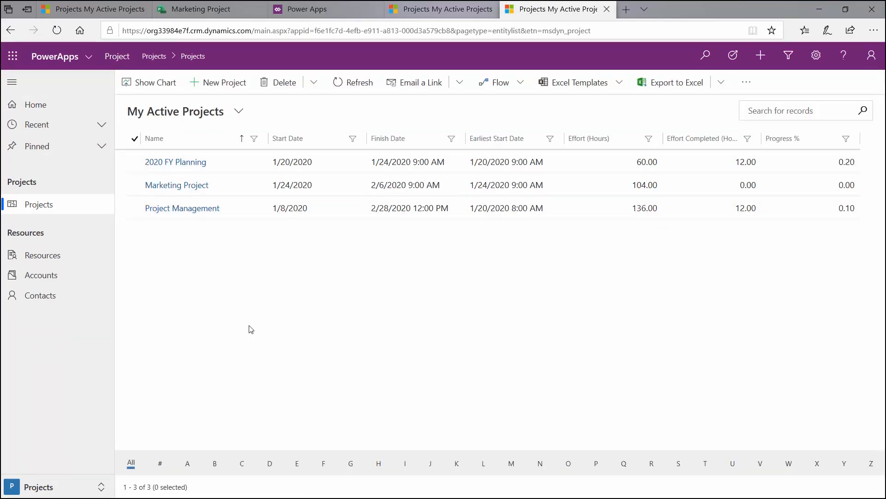
mouse_move(190, 30)
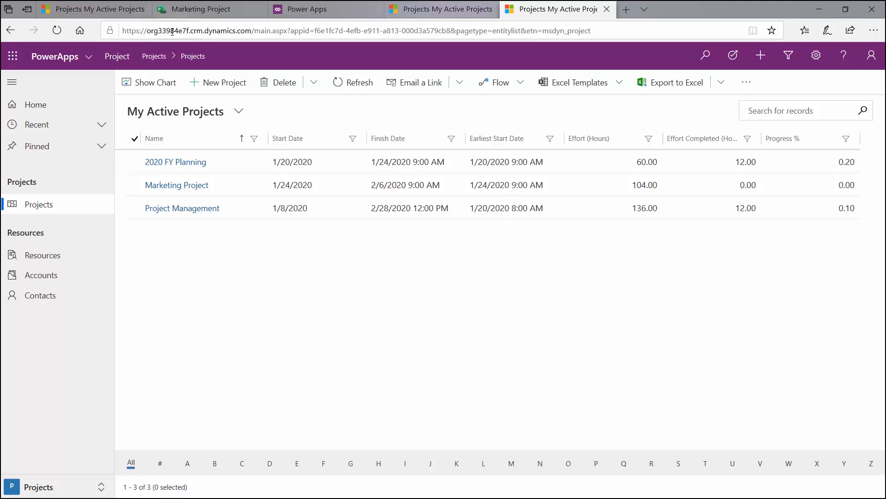
mouse_move(388, 319)
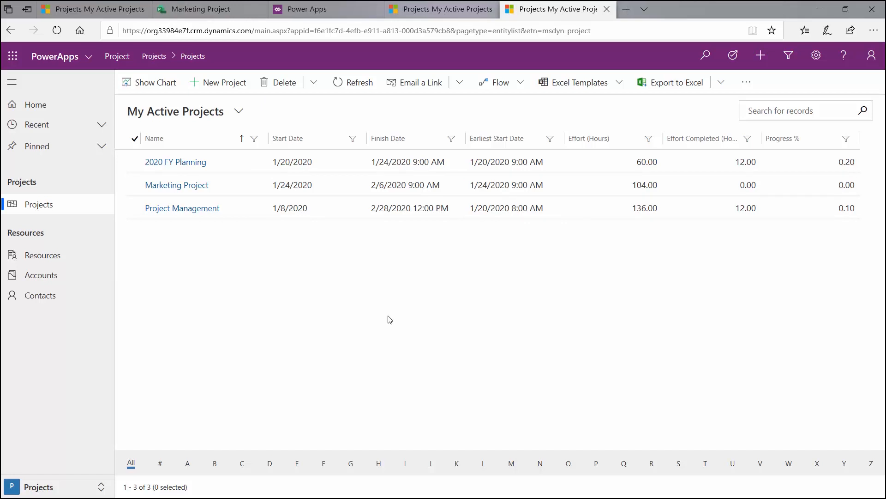
mouse_move(366, 315)
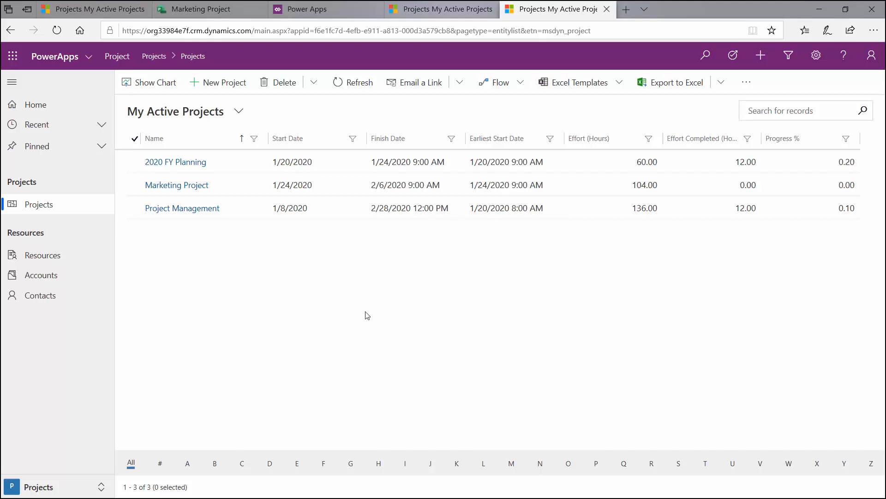
mouse_move(240, 185)
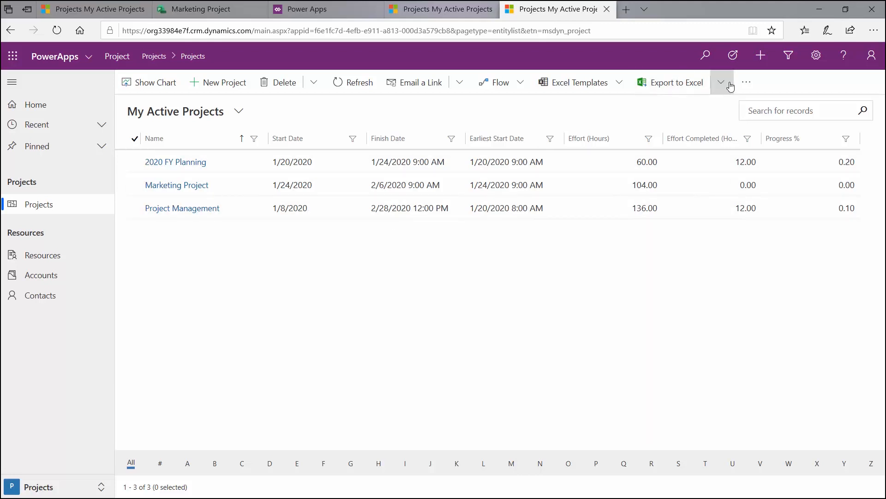
mouse_move(679, 96)
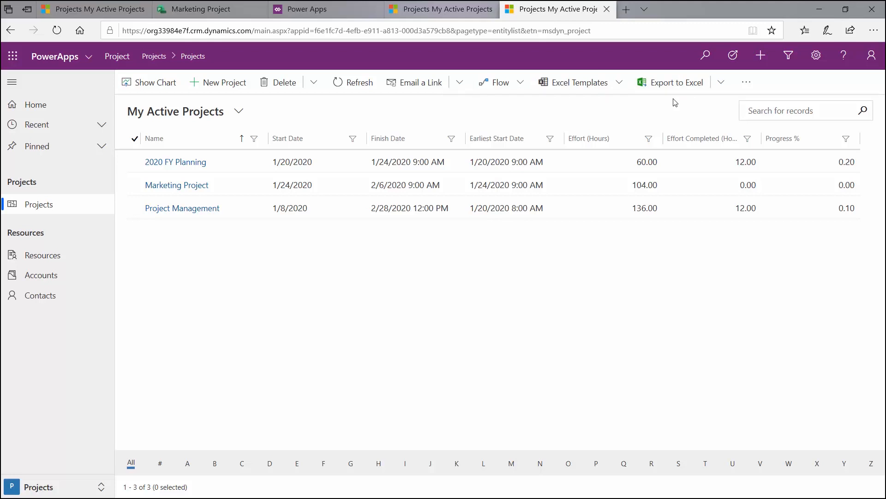
mouse_move(177, 185)
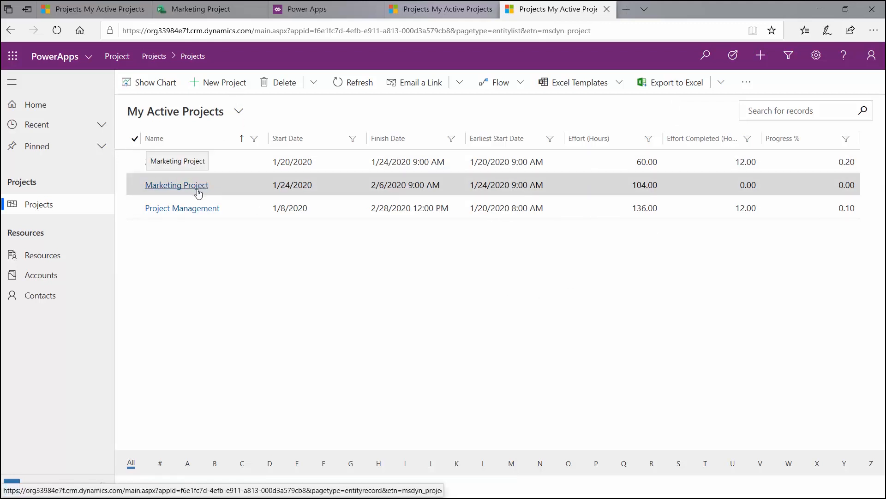
Step: Set the Marketing Project record's Project Phase to 03 - Execute
click(177, 185)
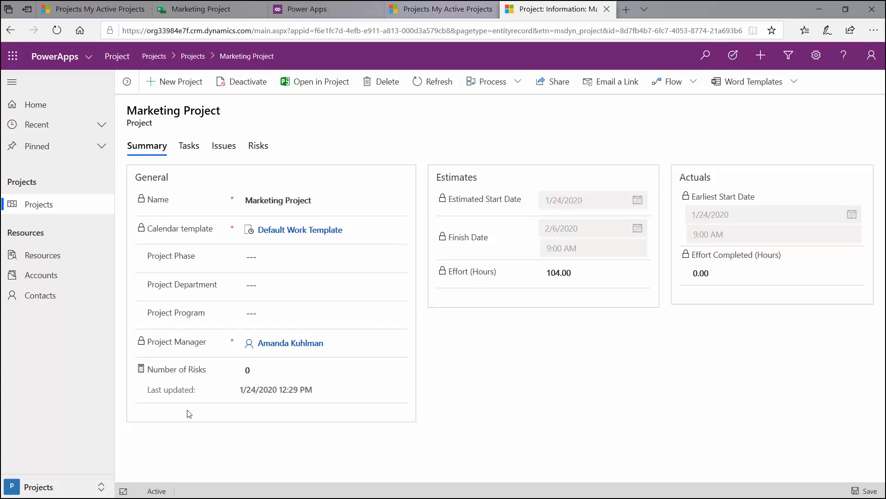
mouse_move(437, 188)
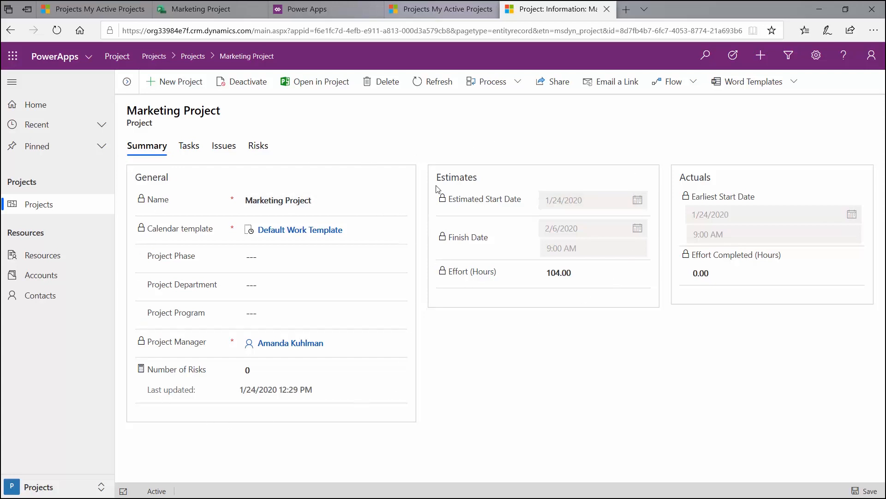
mouse_move(288, 278)
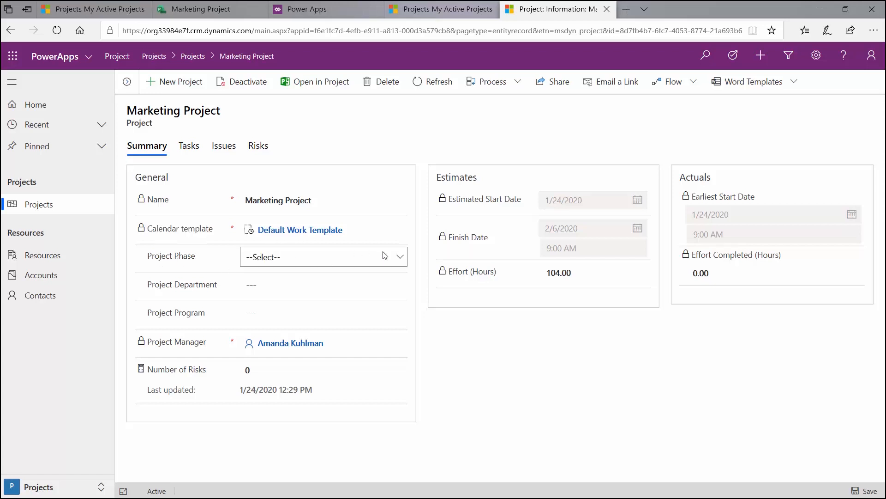
click(322, 256)
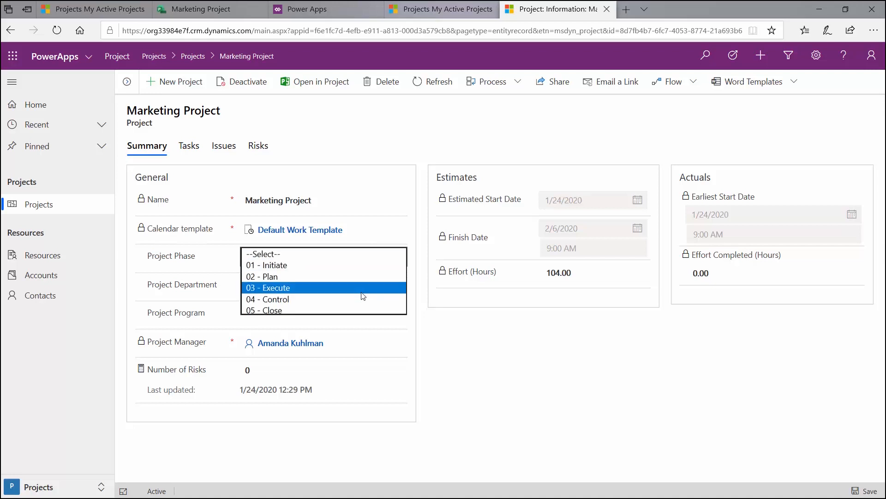
click(268, 288)
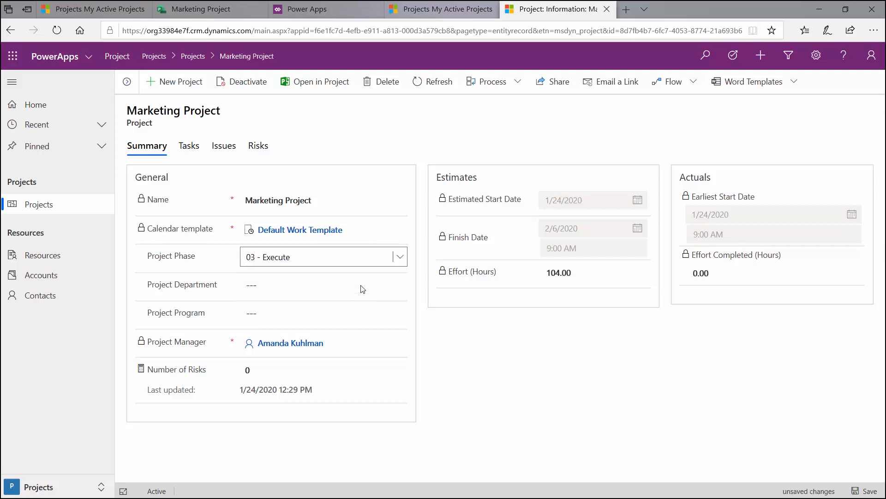
Step: Set Project Department to Finance and Project Program to Corp Website
click(323, 285)
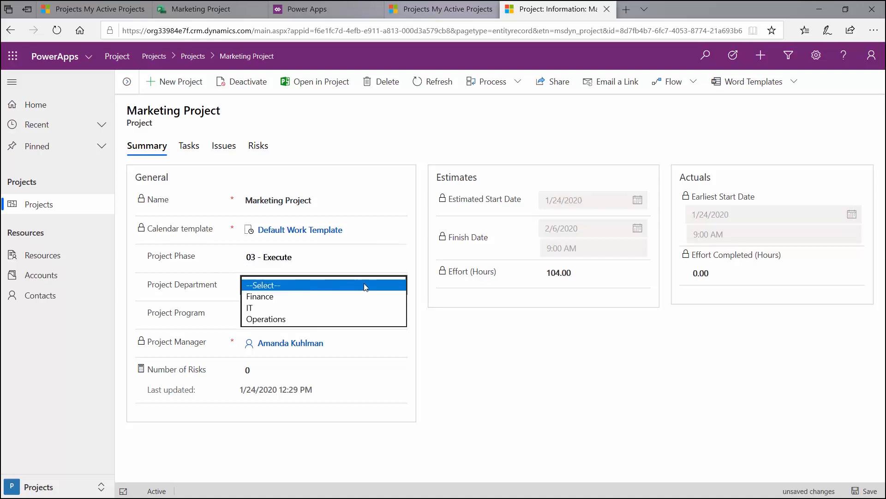
click(259, 296)
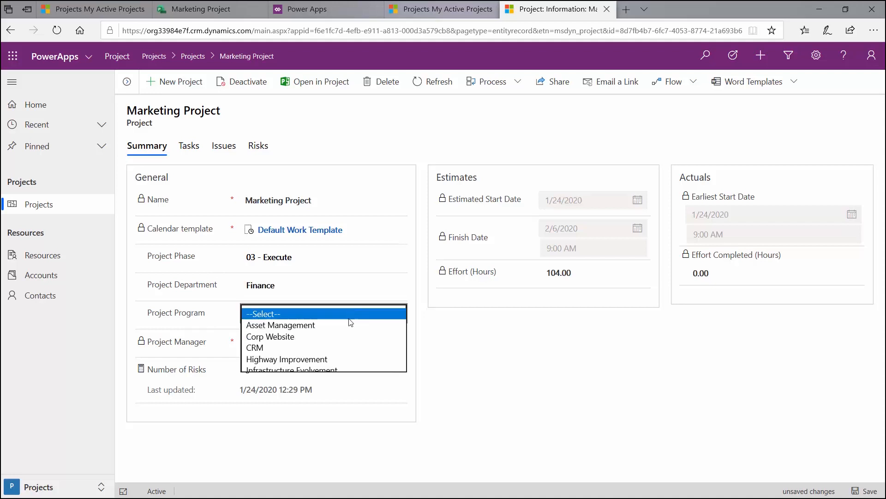
click(294, 313)
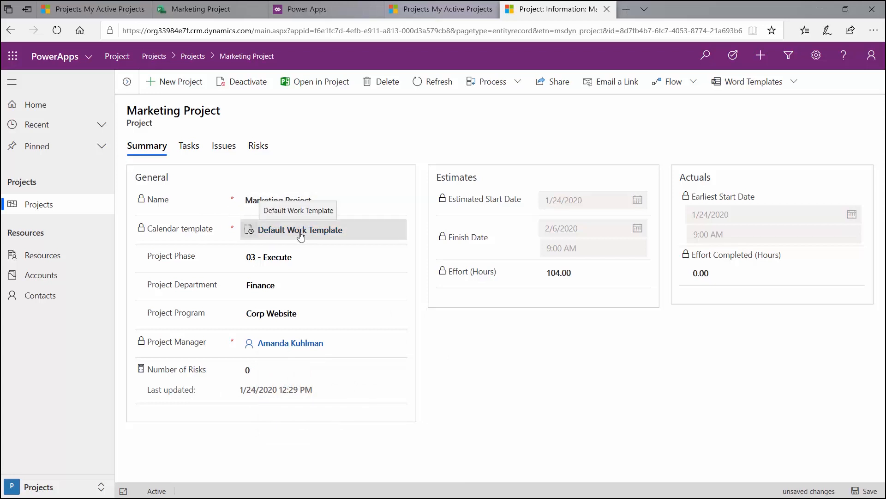
click(190, 145)
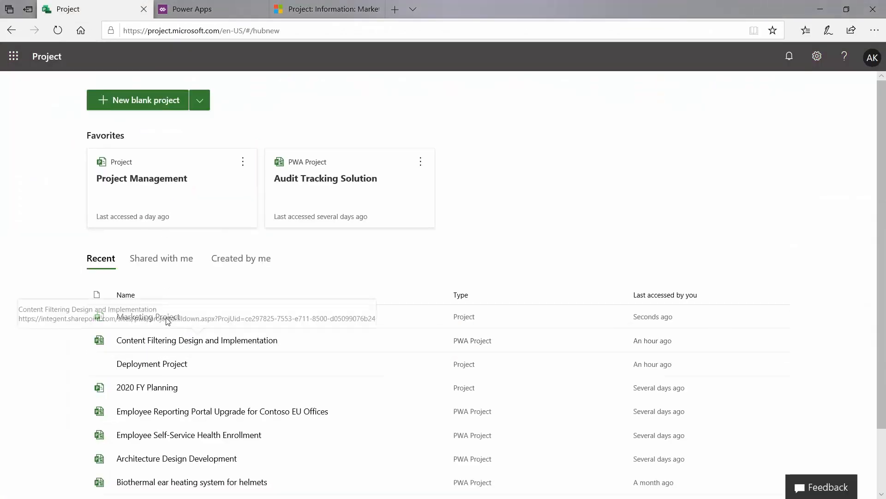
Step: Reopen Marketing Project from recent projects and save the record with its new field values
click(149, 317)
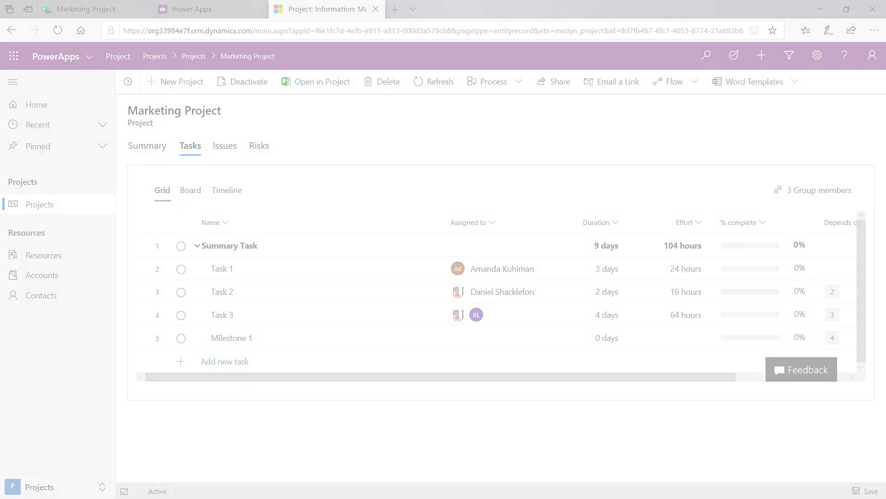
click(147, 145)
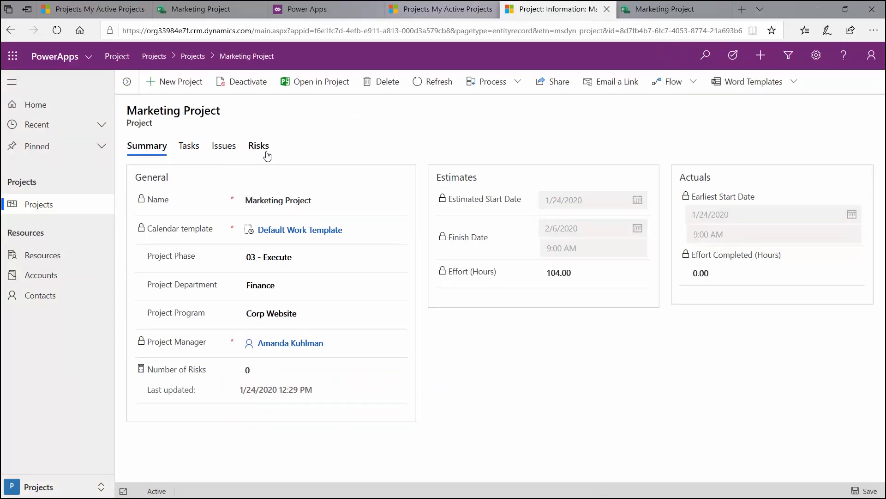
mouse_move(258, 145)
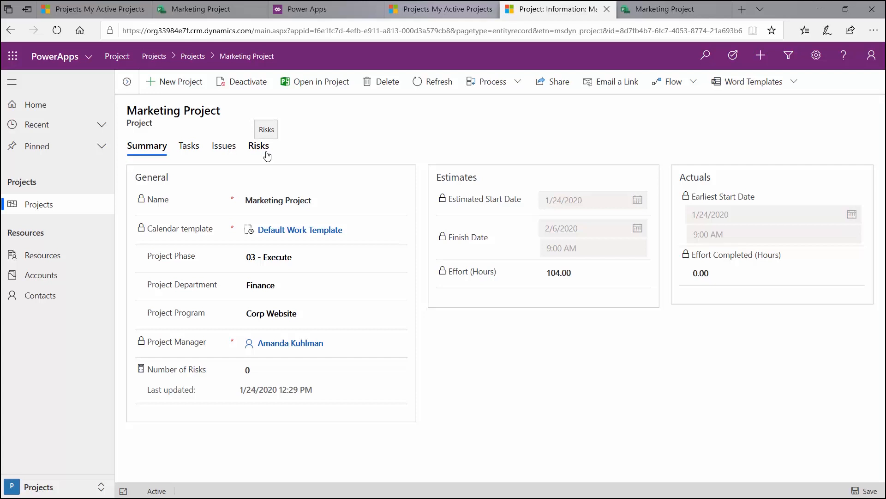